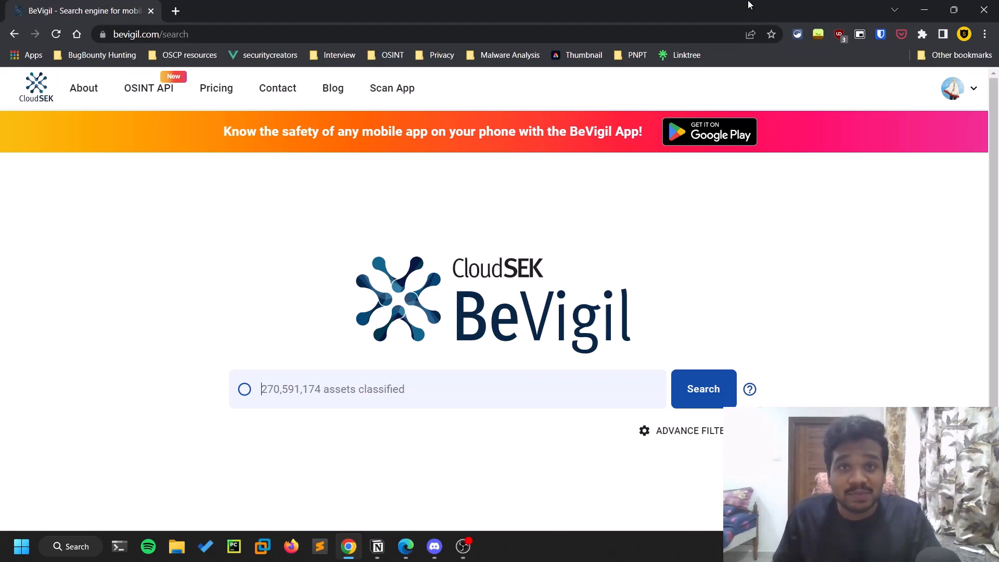
- Open Google Play from the 'Get it on Google Play' banner, then return to the BeVigil search page
click(351, 390)
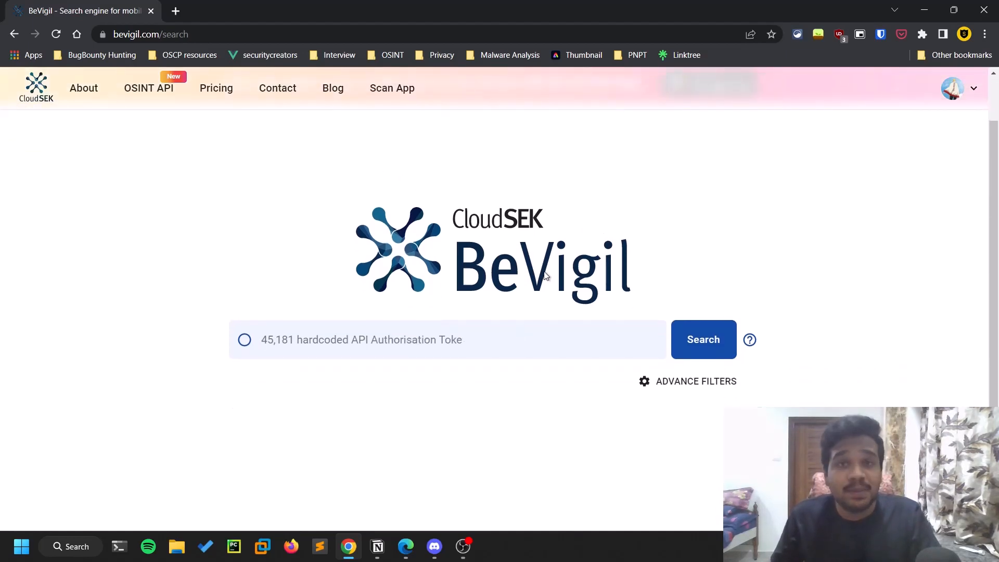
text(45,18)
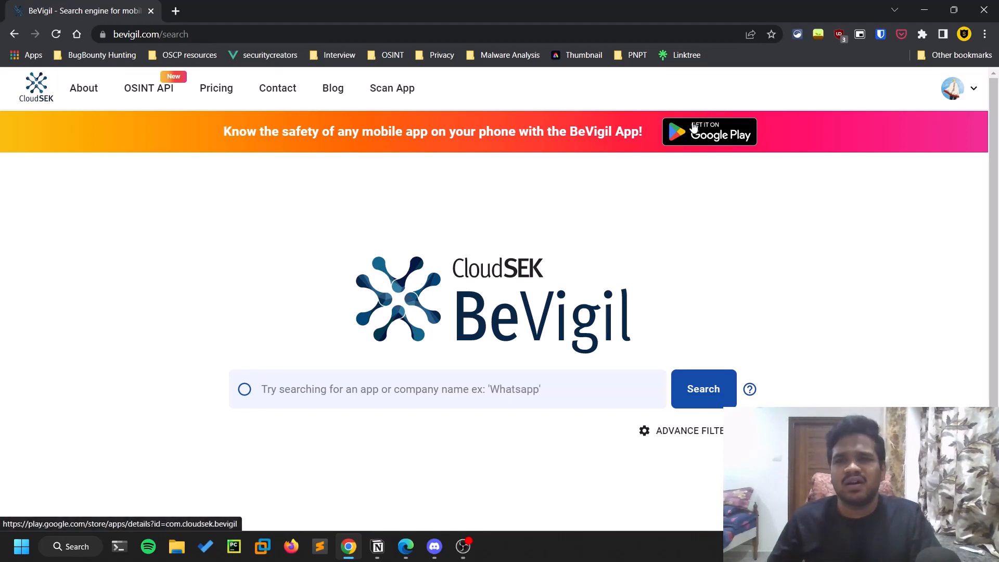
click(709, 132)
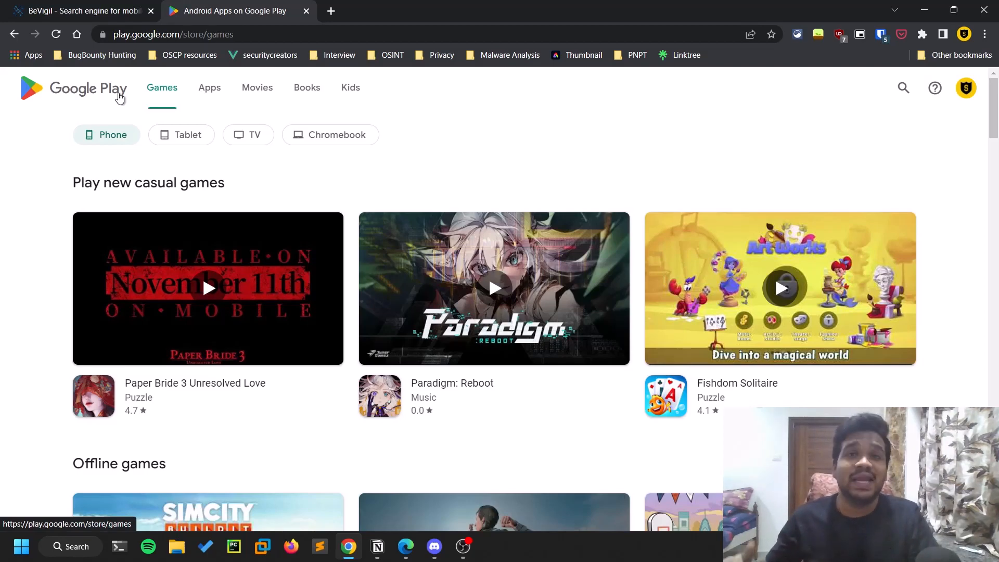
mouse_move(147, 94)
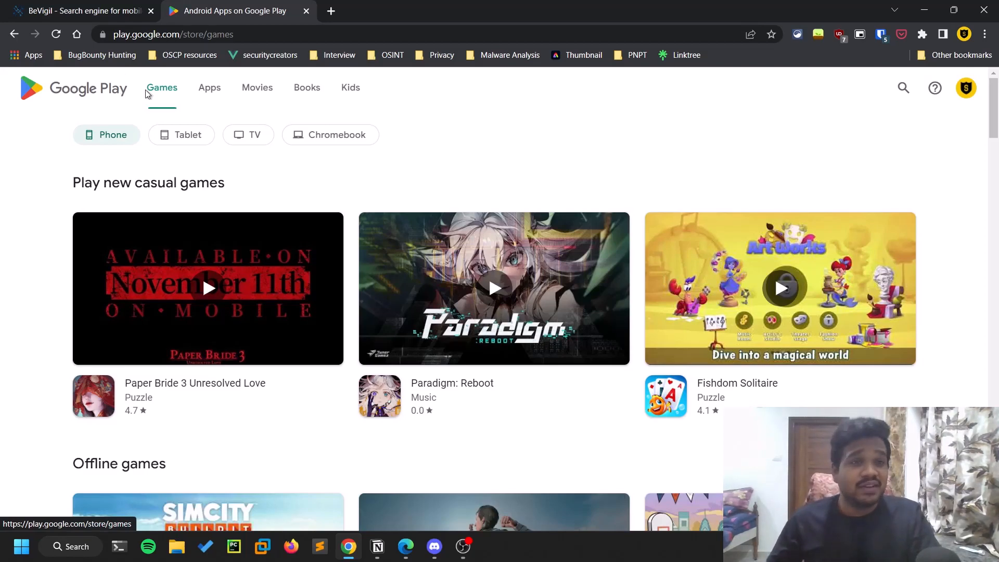
mouse_move(78, 11)
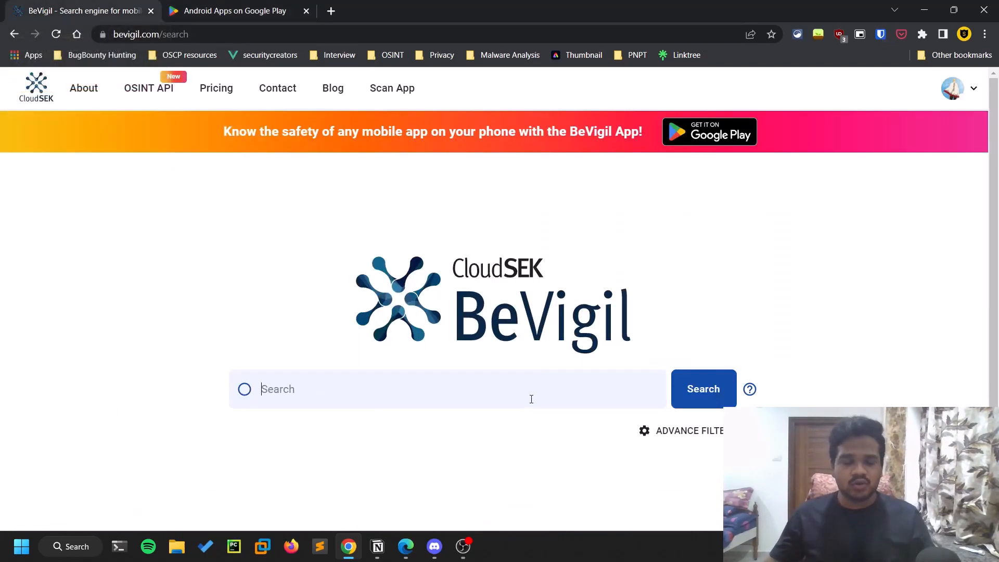
- Search BeVigil for 'twitter' and review the 198 results, with Twitter at 8.7 Good on top
text(twit)
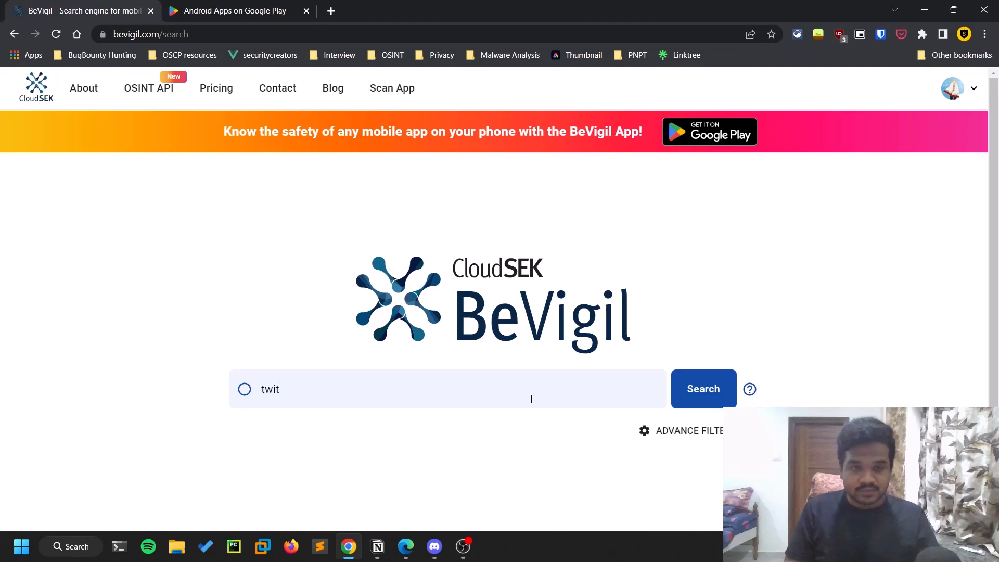
click(703, 389)
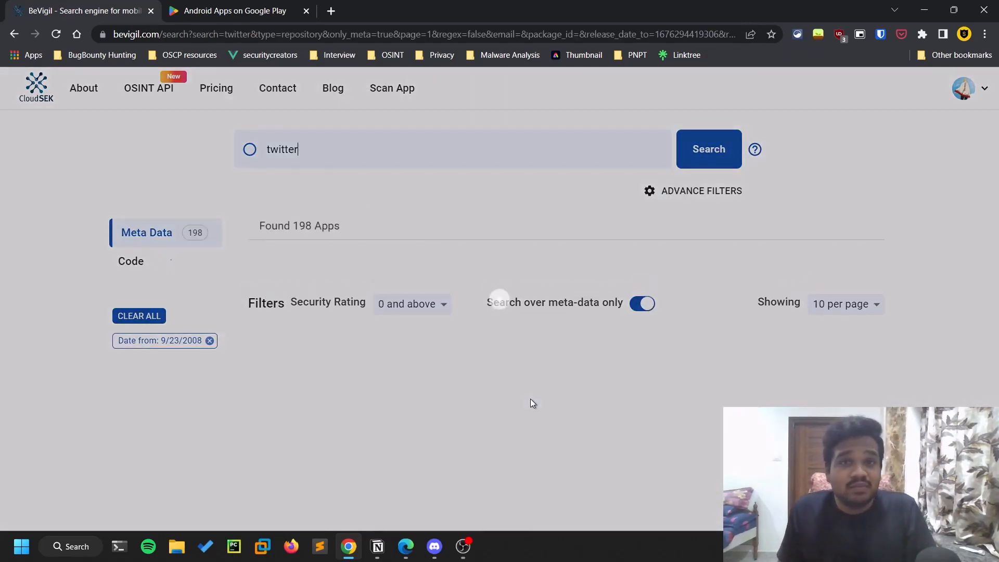
click(708, 149)
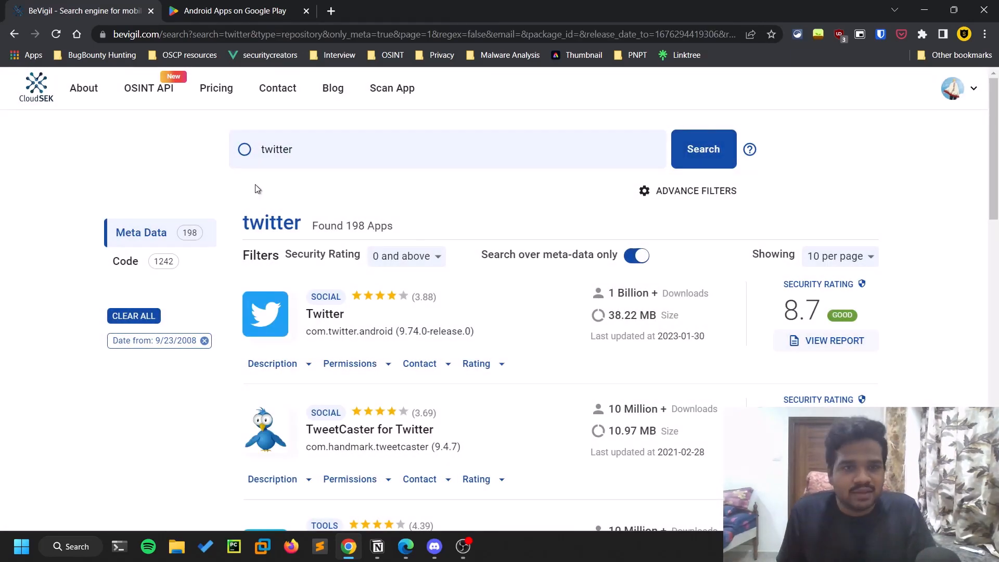
scroll(down, 3)
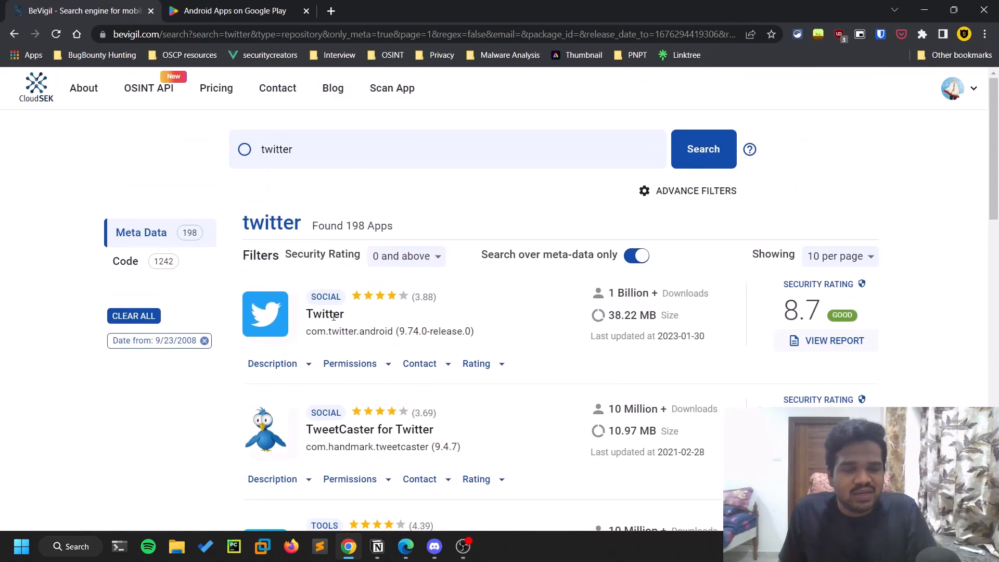
scroll(down, 3)
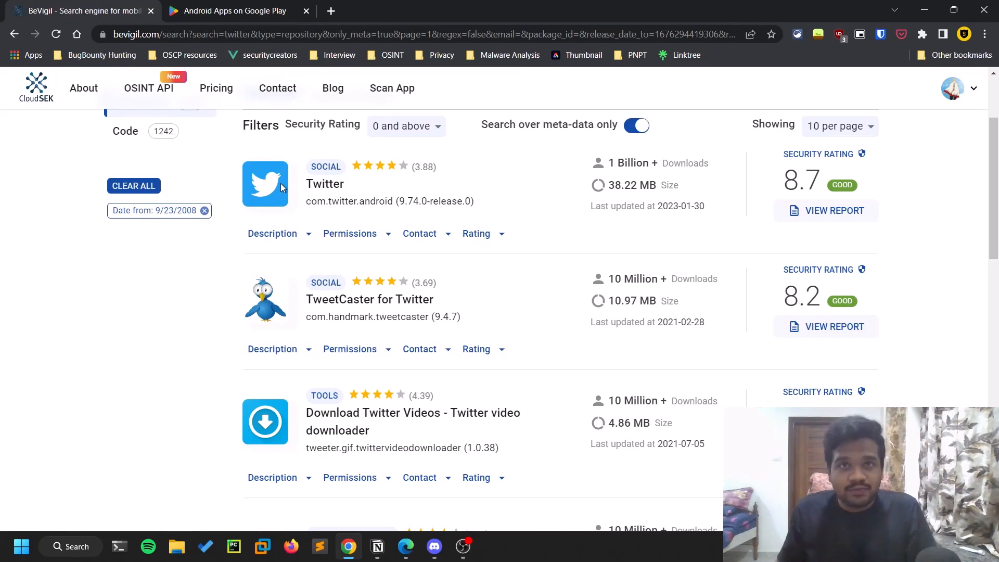
mouse_move(370, 313)
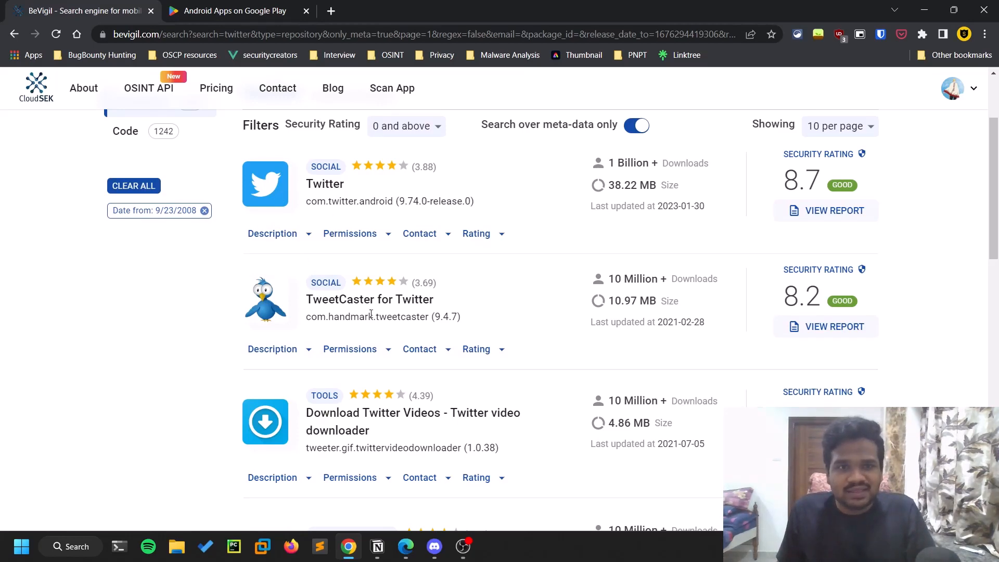
scroll(down, 3)
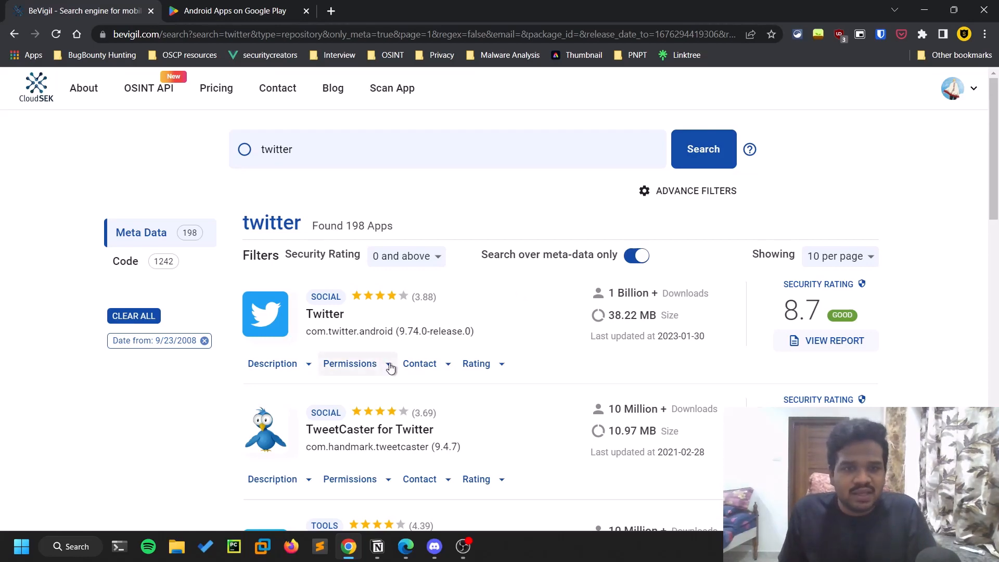
- Expand Twitter's permission list, showing record audio, camera, read contacts and fine location
click(350, 365)
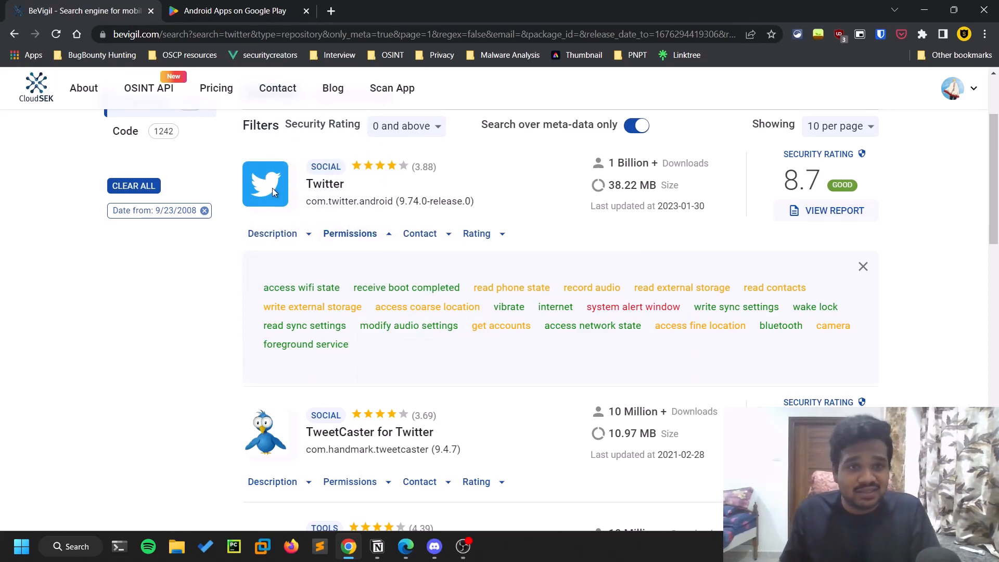
mouse_move(285, 306)
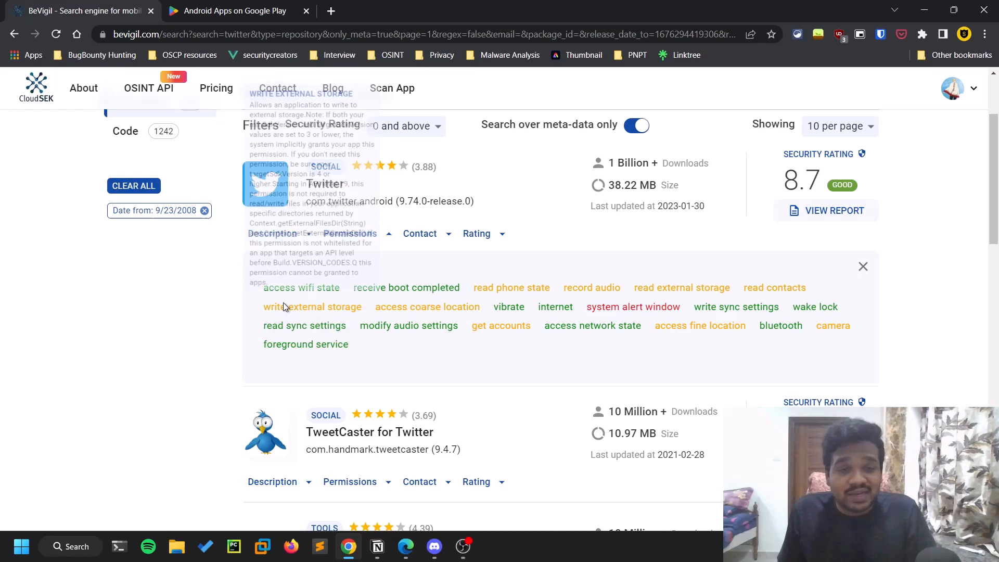
mouse_move(512, 287)
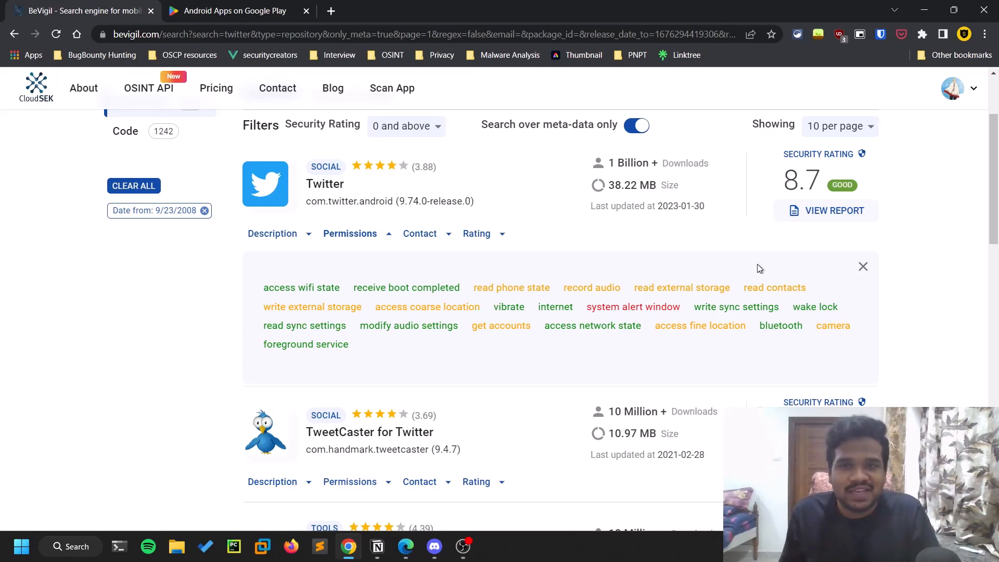
mouse_move(785, 371)
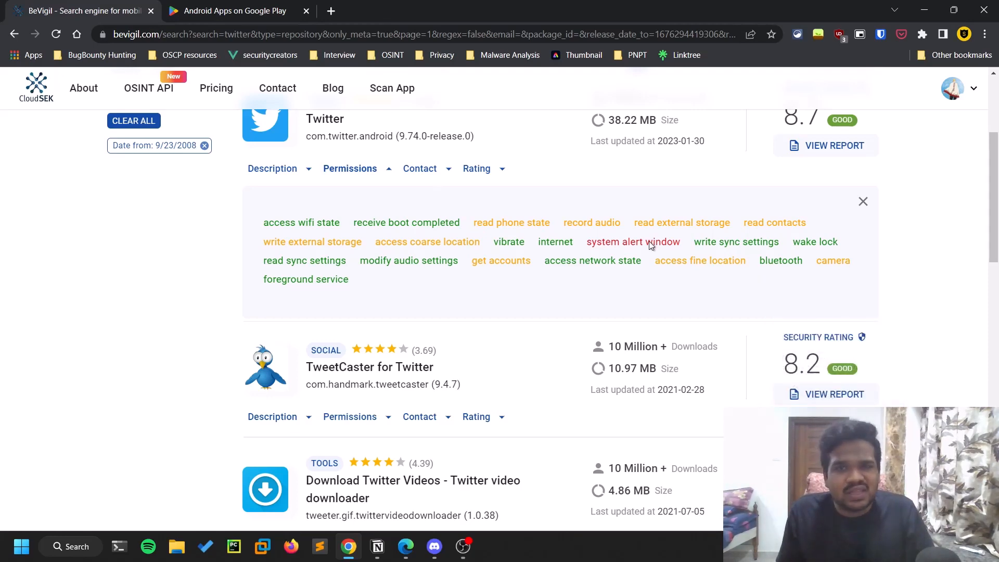
mouse_move(583, 265)
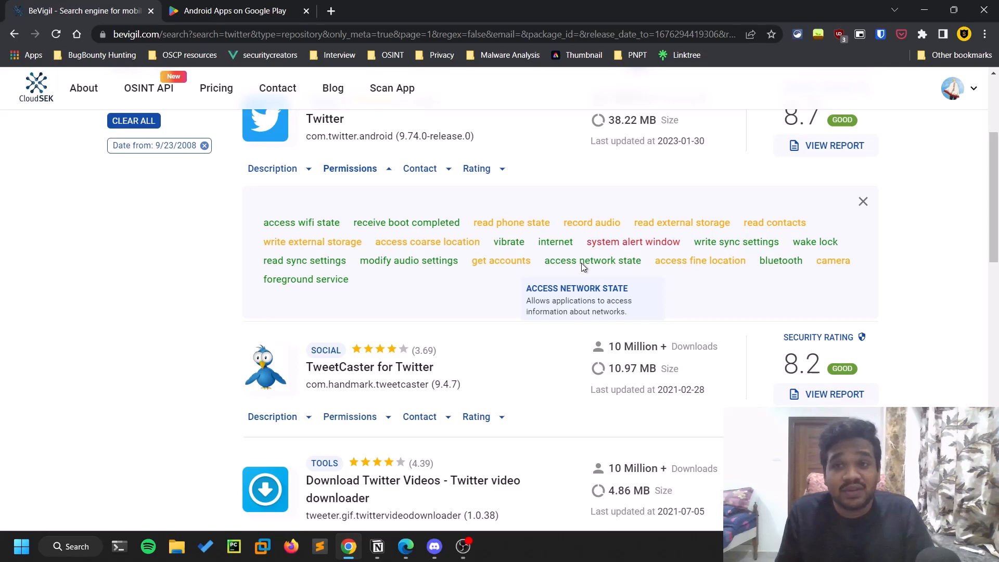
mouse_move(759, 242)
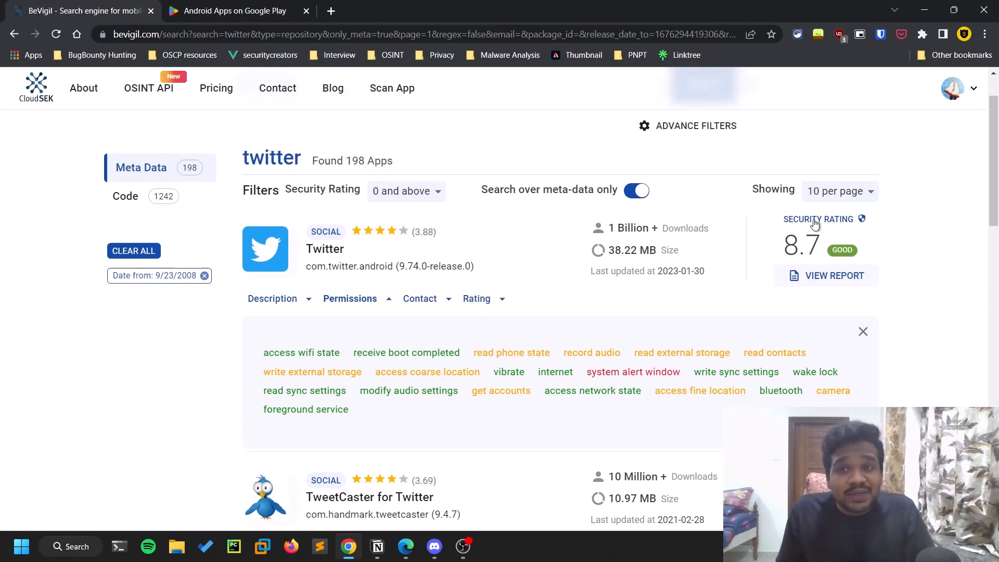
- Open Twitter's full report and review its vulnerabilities and hardcoded-strings findings
click(833, 275)
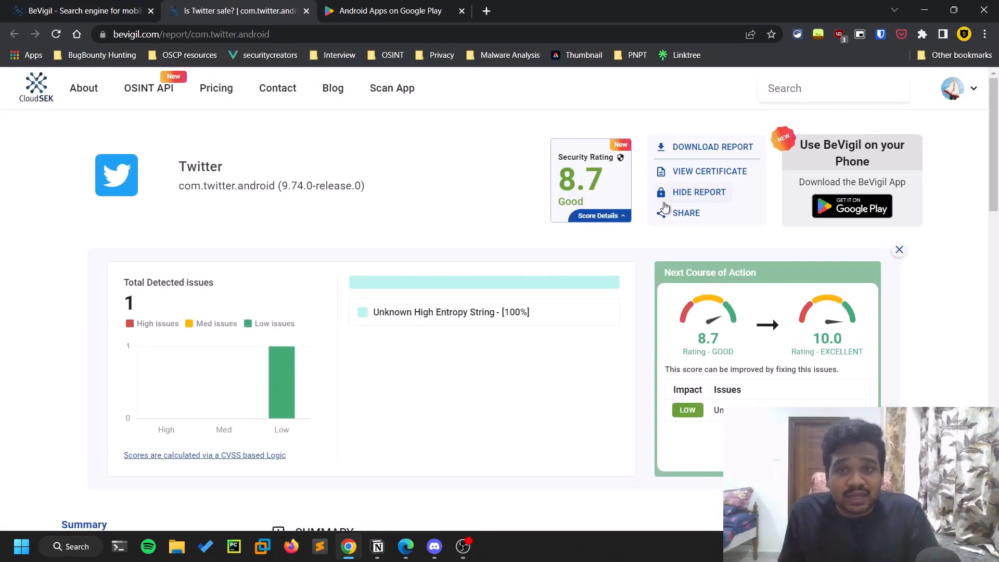
scroll(down, 3)
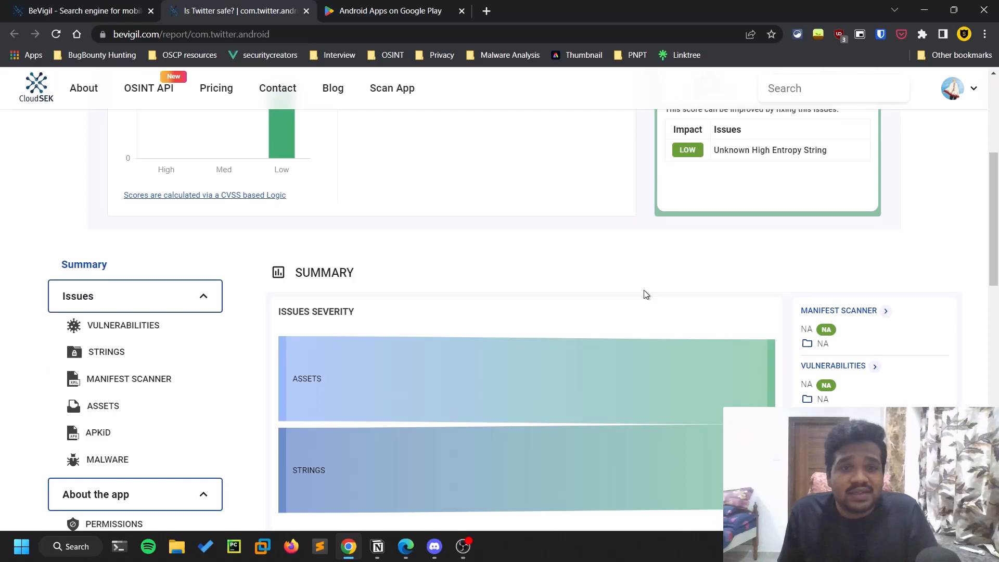
scroll(down, 3)
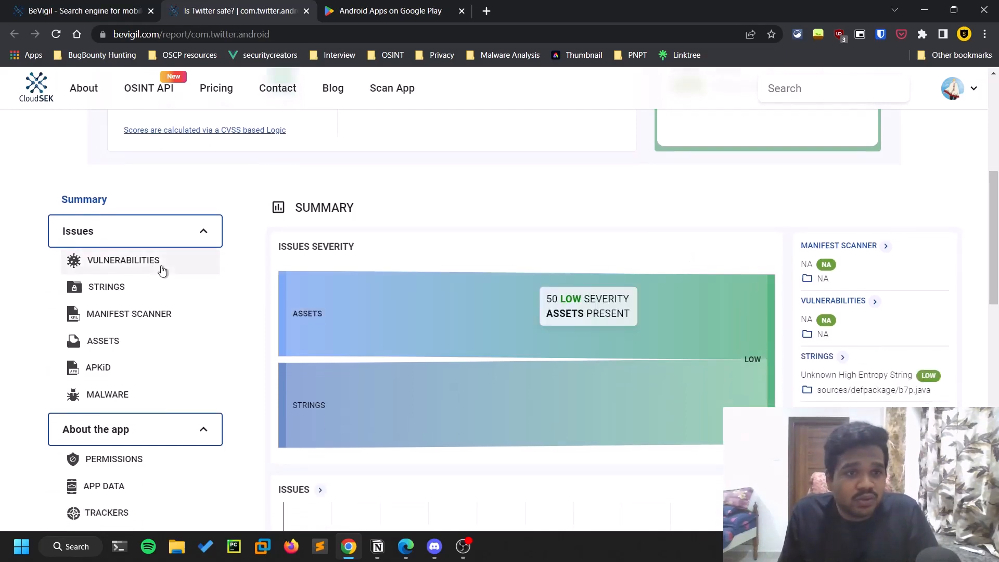
click(123, 260)
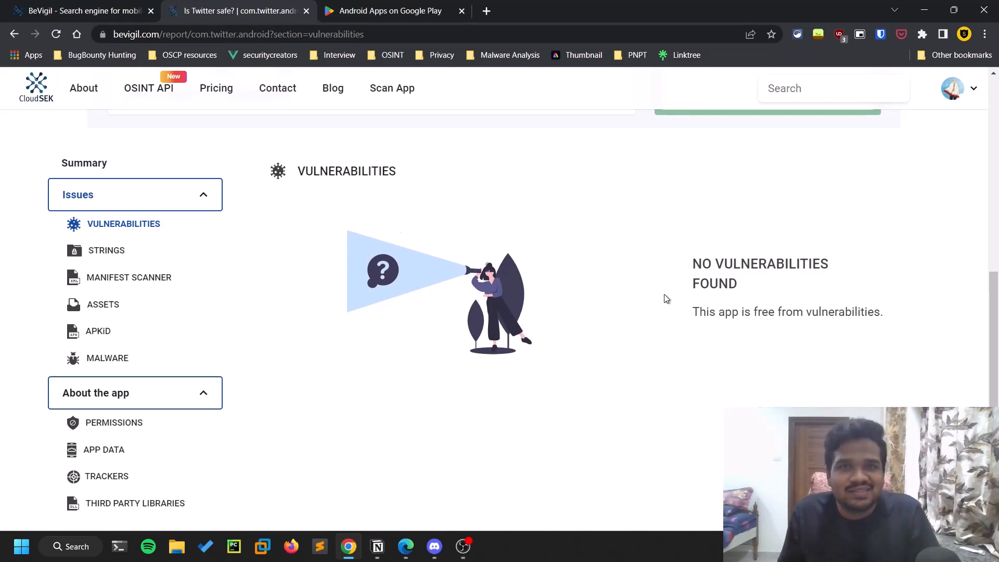
mouse_move(391, 301)
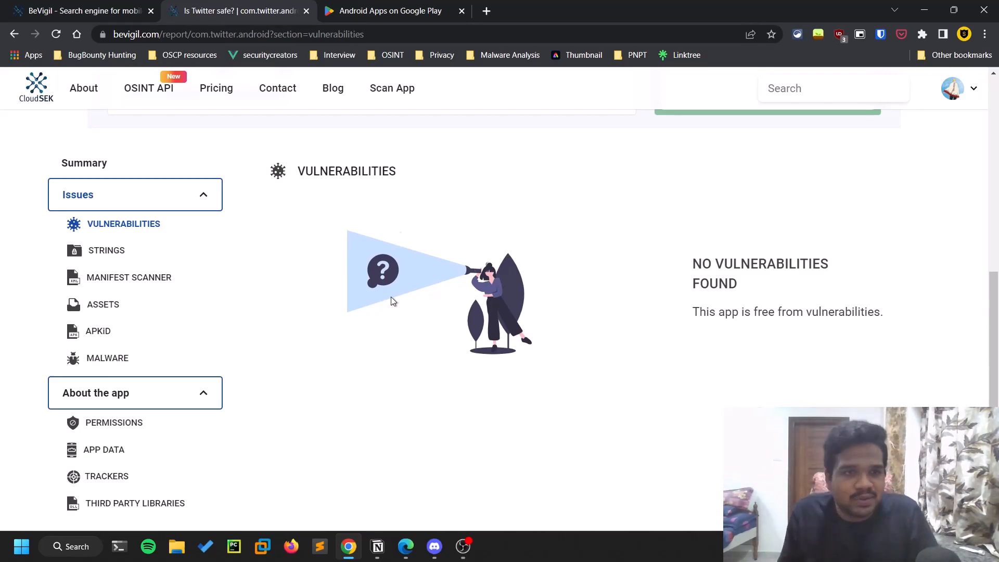
click(106, 249)
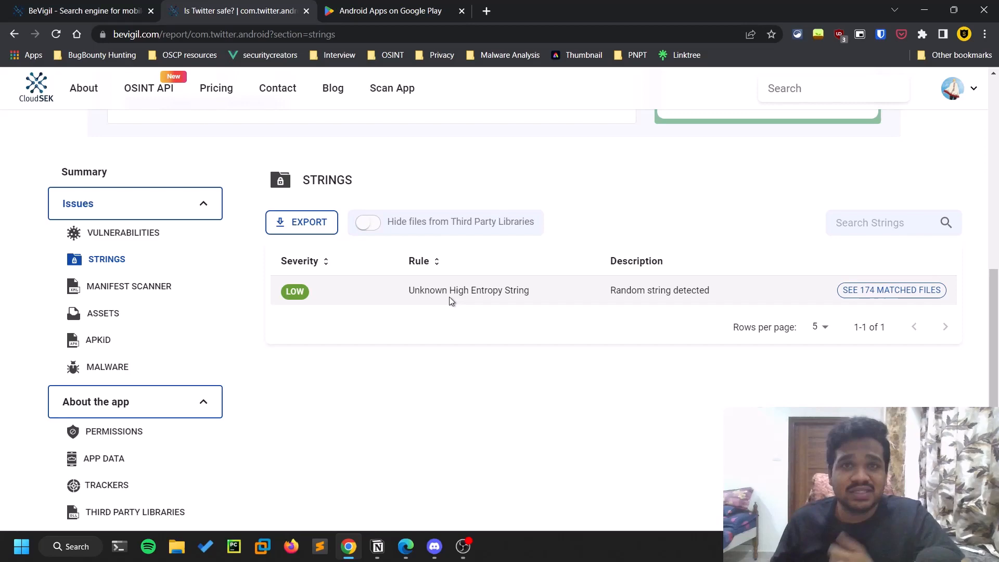
- List the 174 files matching the high-entropy string, then view the manifest scanner results
click(890, 289)
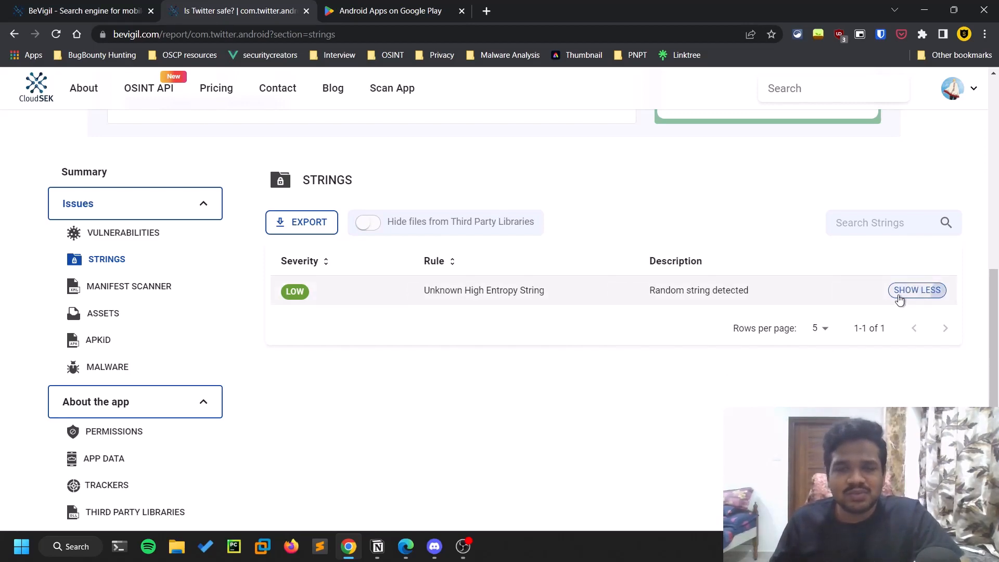
click(917, 289)
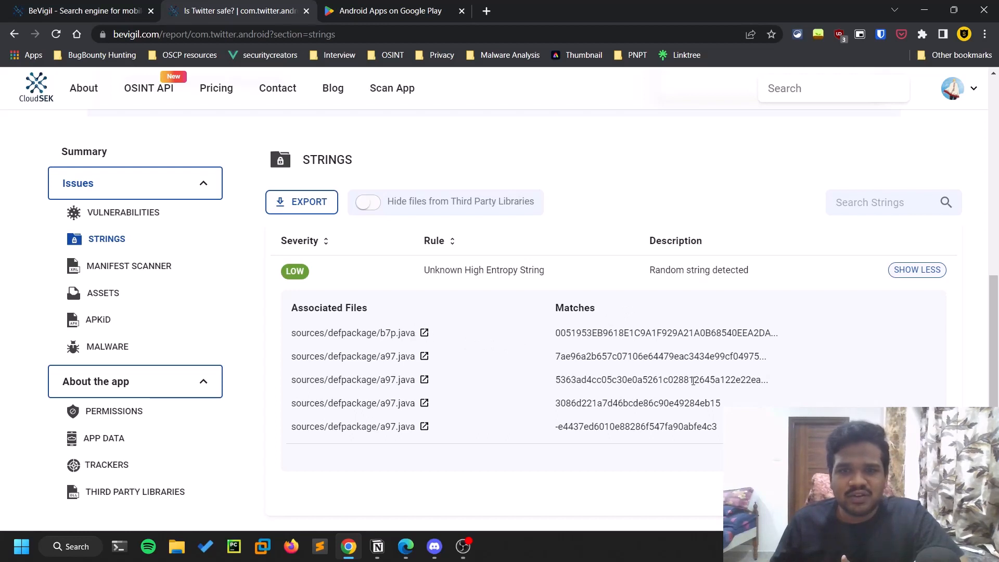
mouse_move(672, 393)
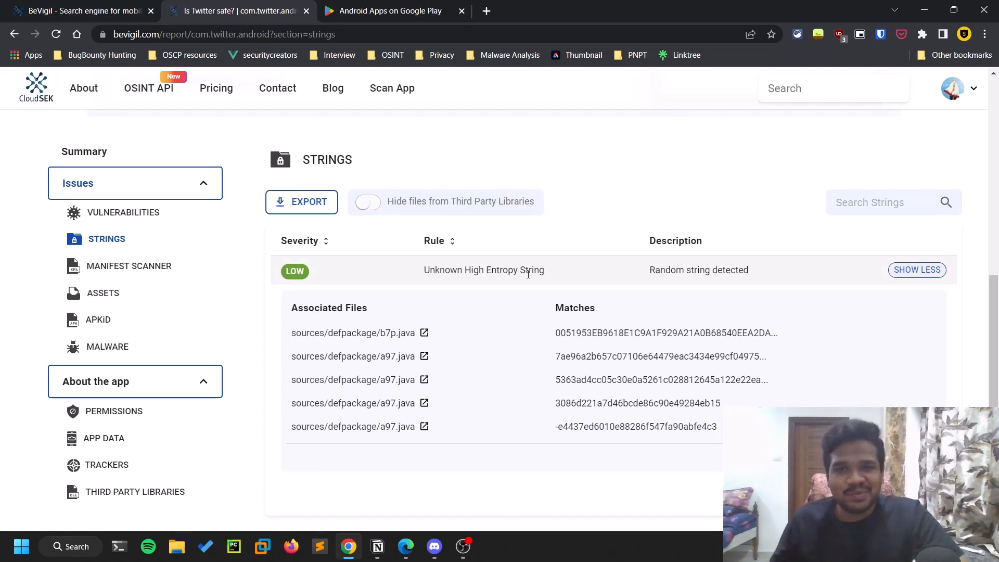
mouse_move(772, 378)
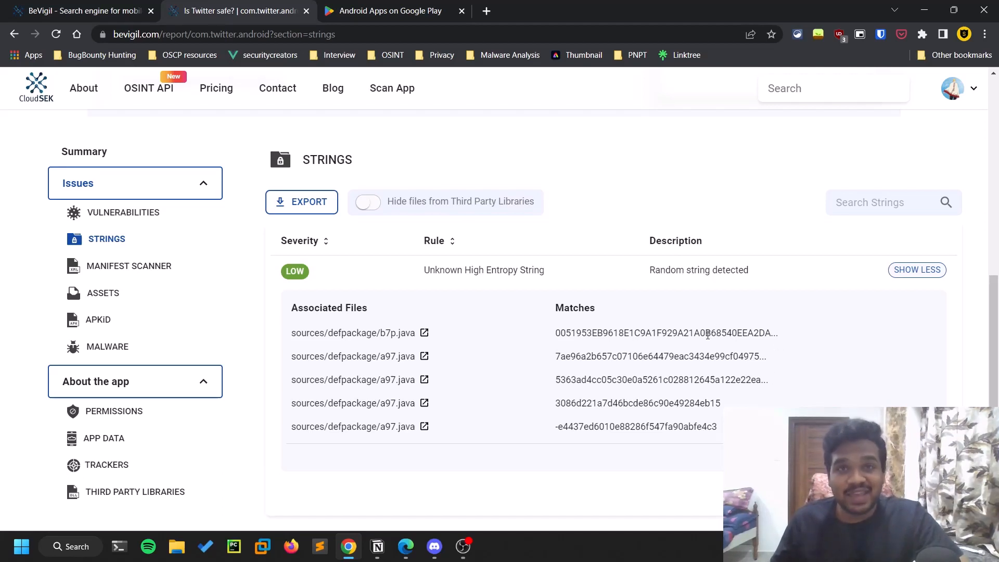
mouse_move(568, 328)
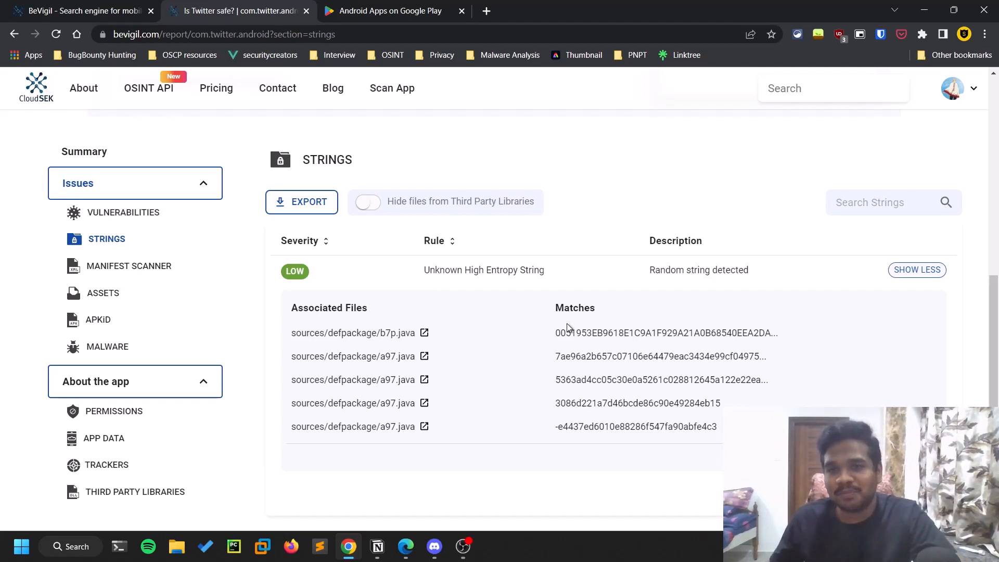
mouse_move(135, 193)
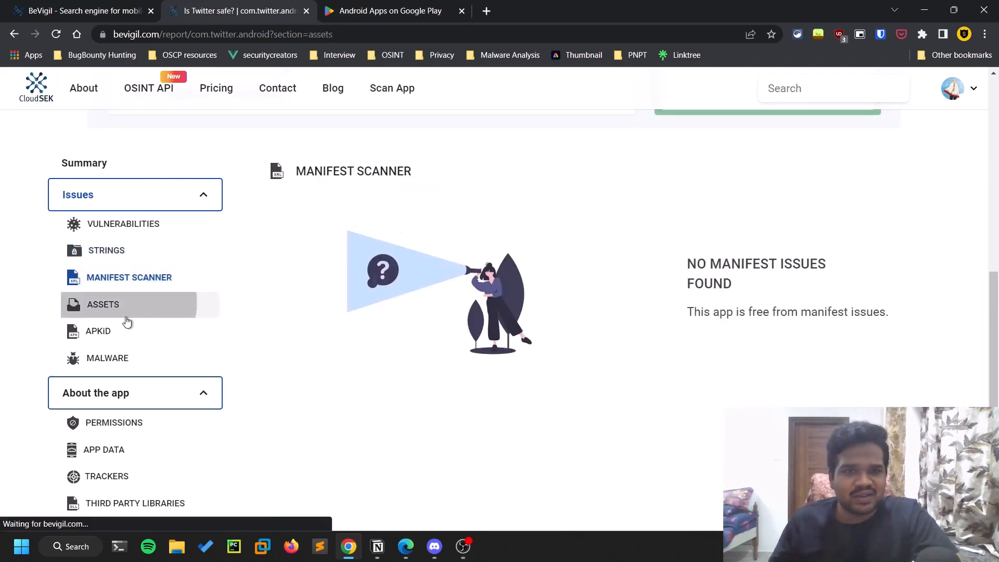
- Review the report's assets, malware scan and APKiD detections for each classes.dex file
click(103, 304)
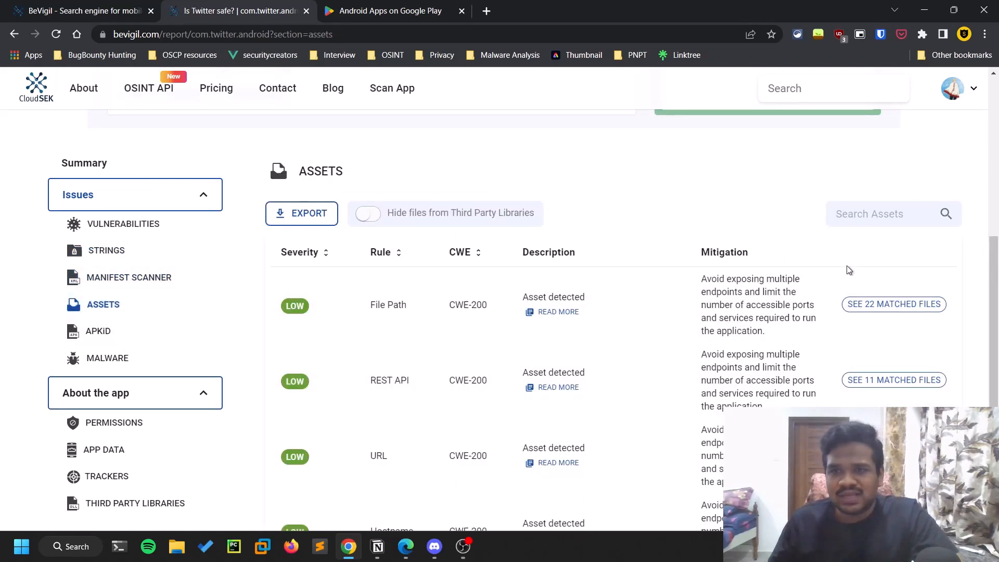
scroll(down, 3)
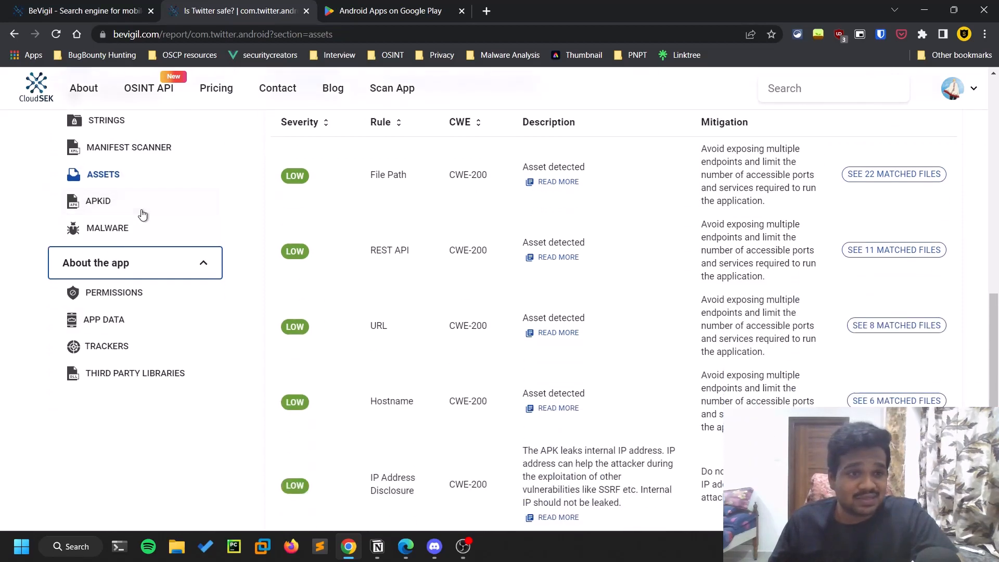
click(107, 228)
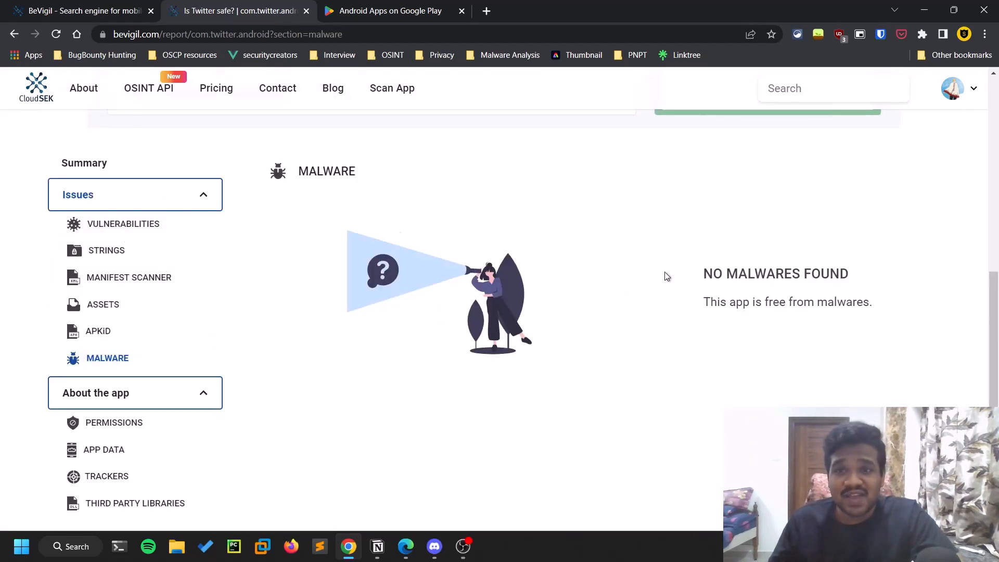
click(98, 331)
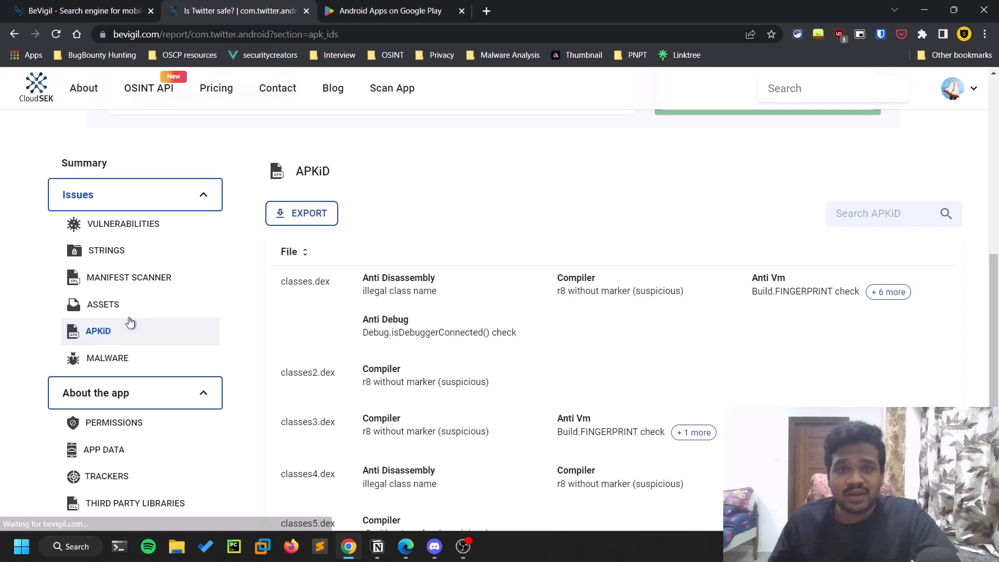
mouse_move(290, 313)
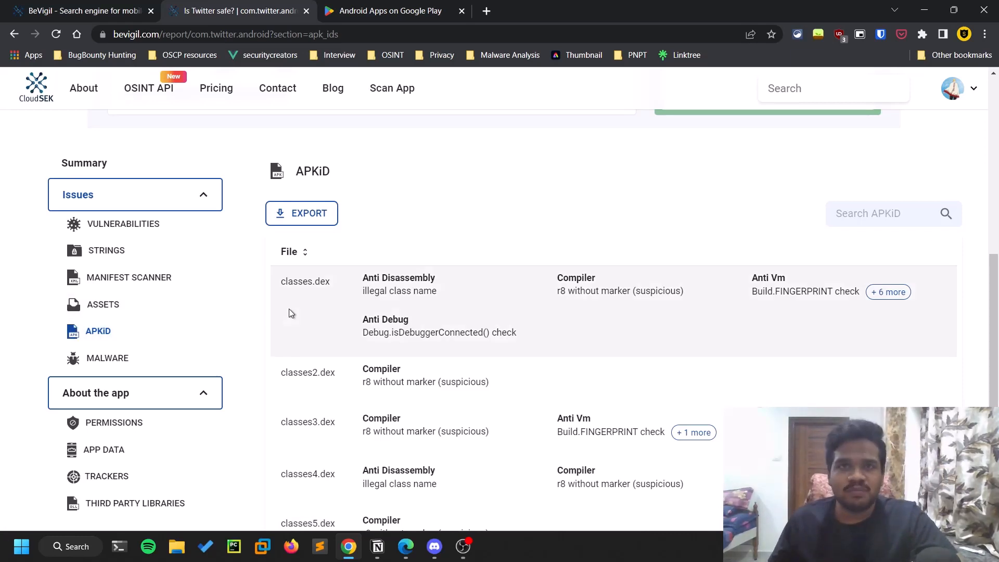
scroll(down, 3)
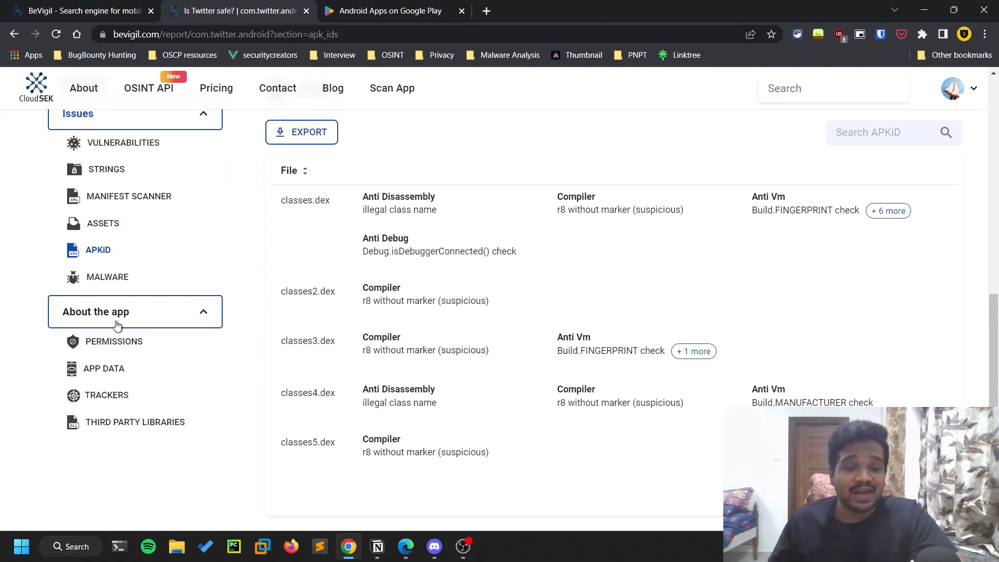
- Read the system alert window permission details, then view App Data counts: 353 activities, 25 services, 20 receivers
click(115, 341)
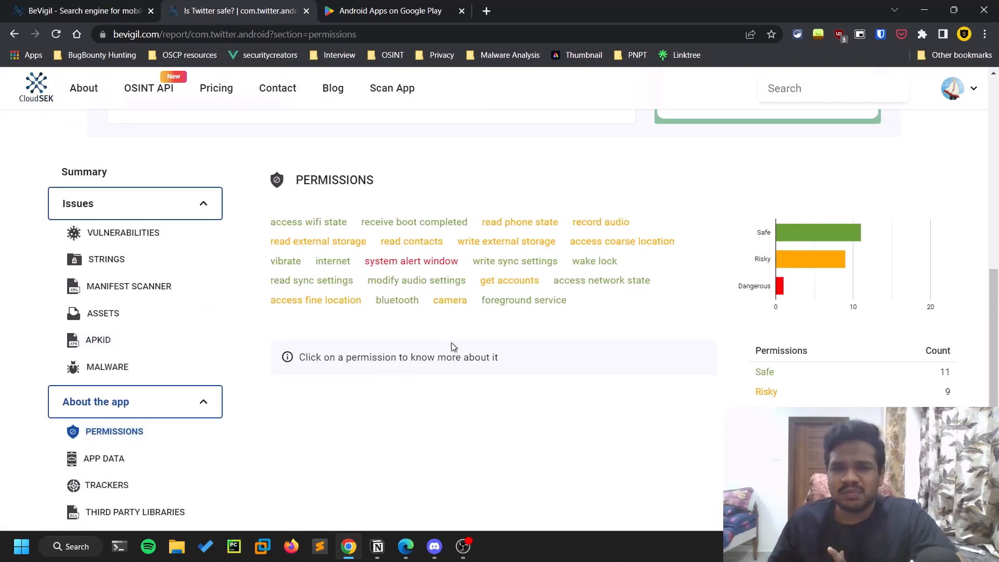
mouse_move(888, 225)
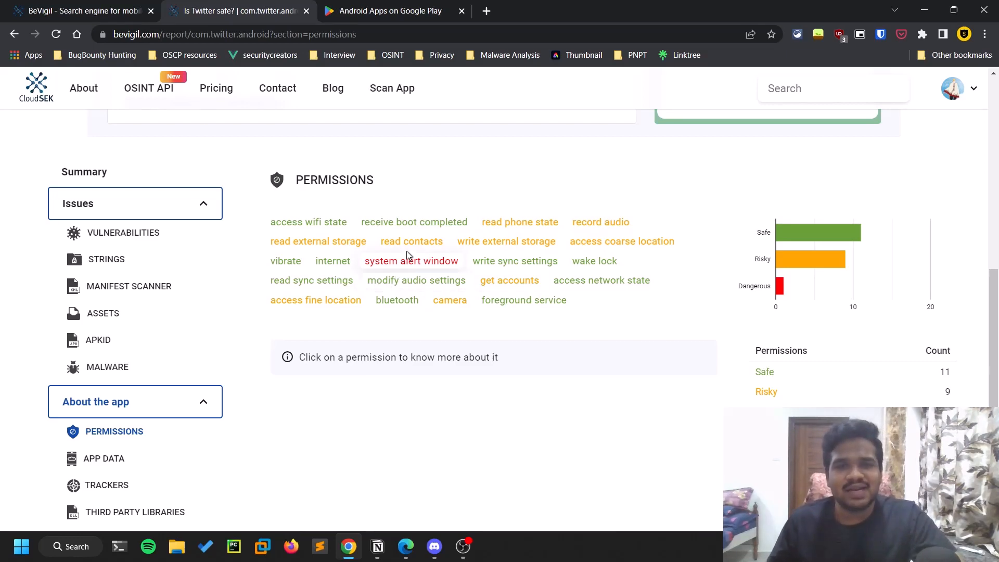
click(411, 260)
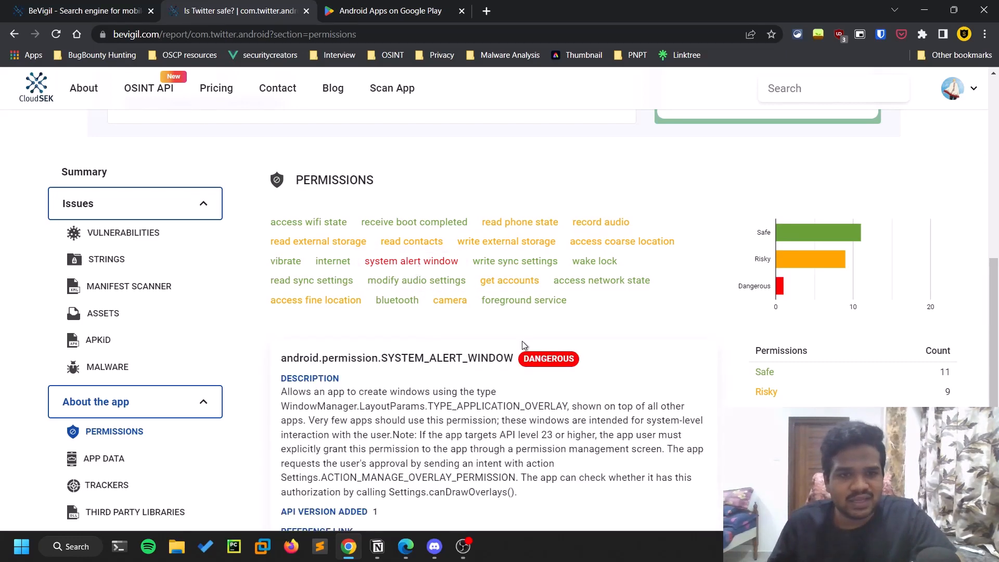
scroll(down, 3)
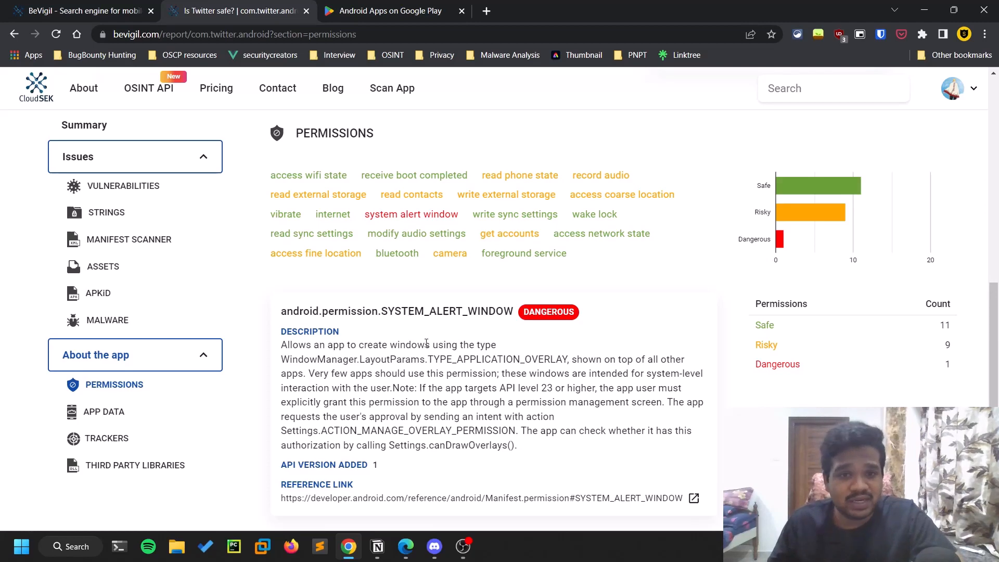
mouse_move(408, 369)
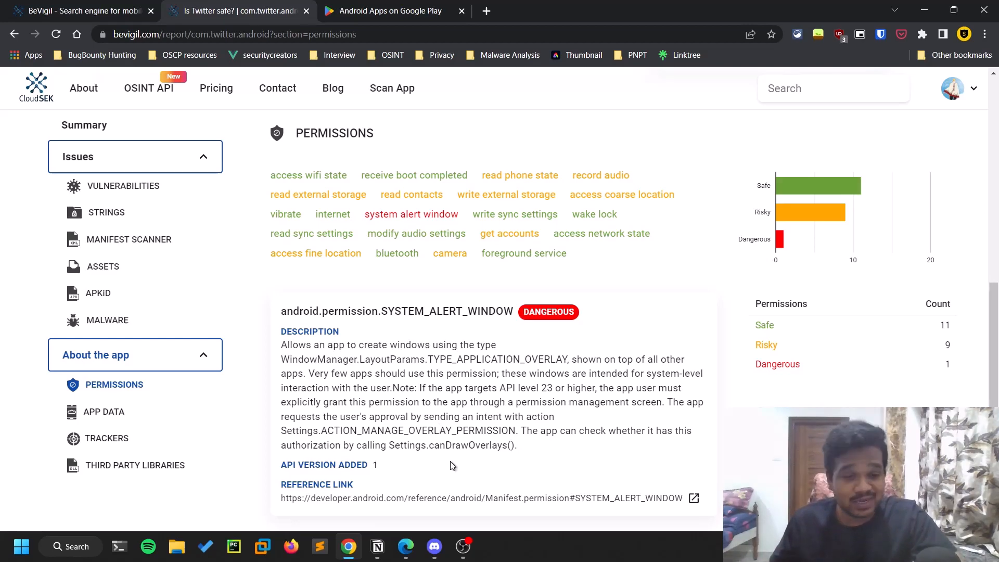
click(104, 412)
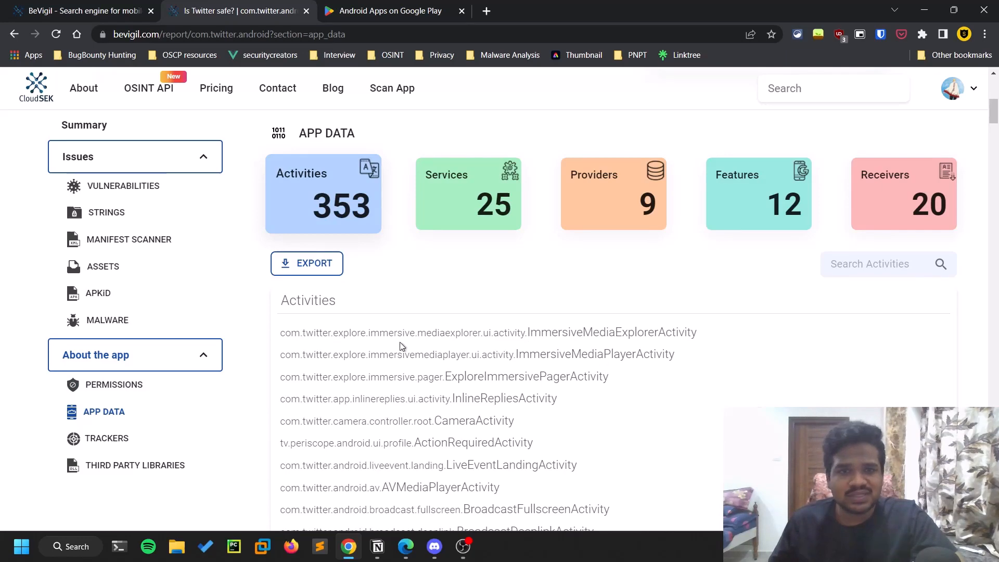
- Check the Trackers and Third Party Libraries sections, close the Twitter report and switch to Google Play
scroll(down, 3)
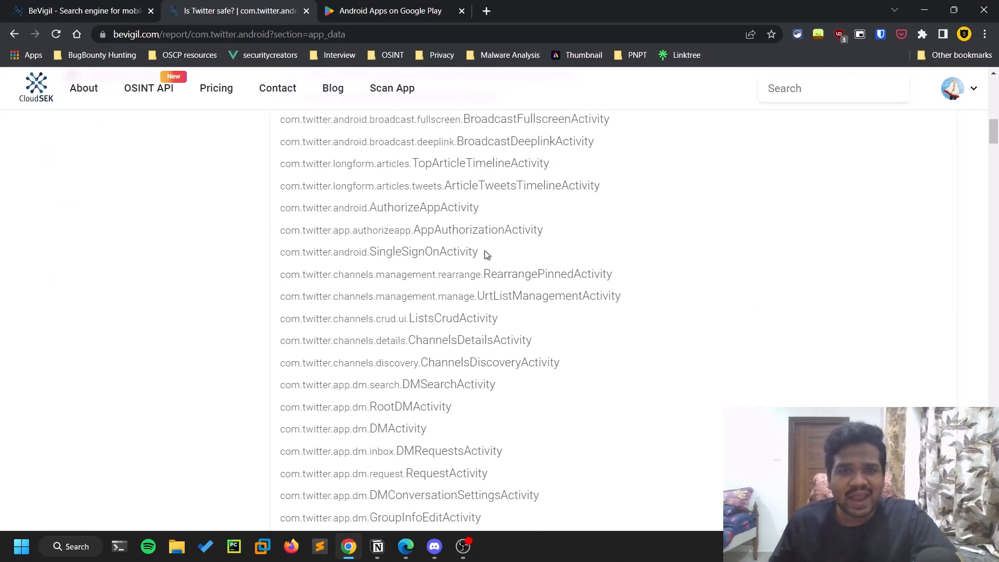
scroll(down, 3)
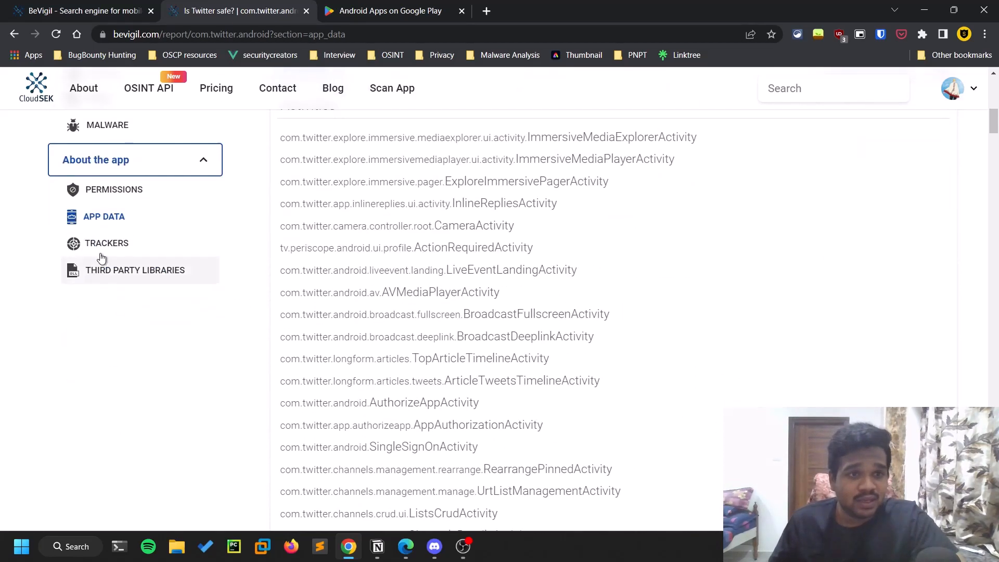
click(106, 243)
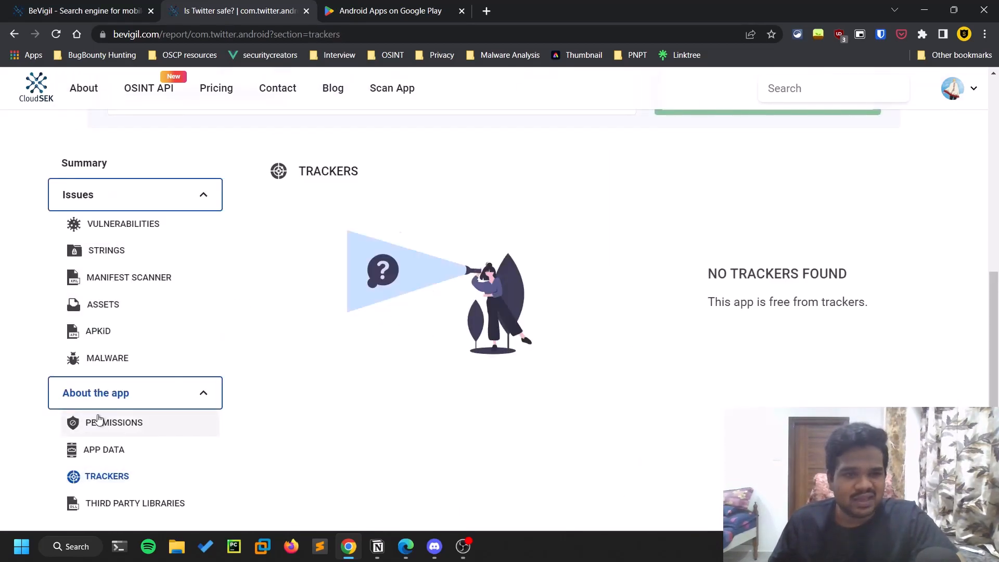
mouse_move(197, 494)
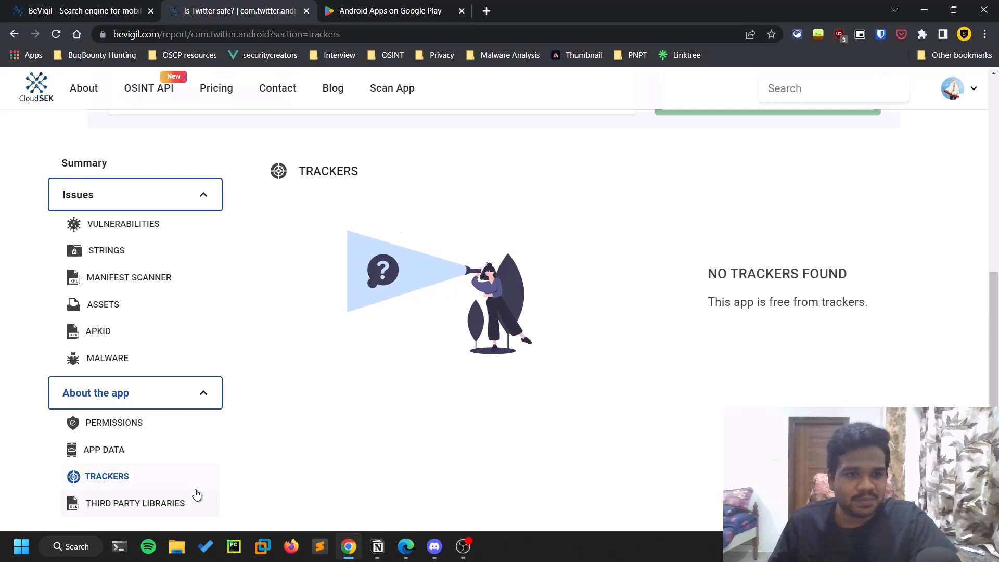
click(135, 503)
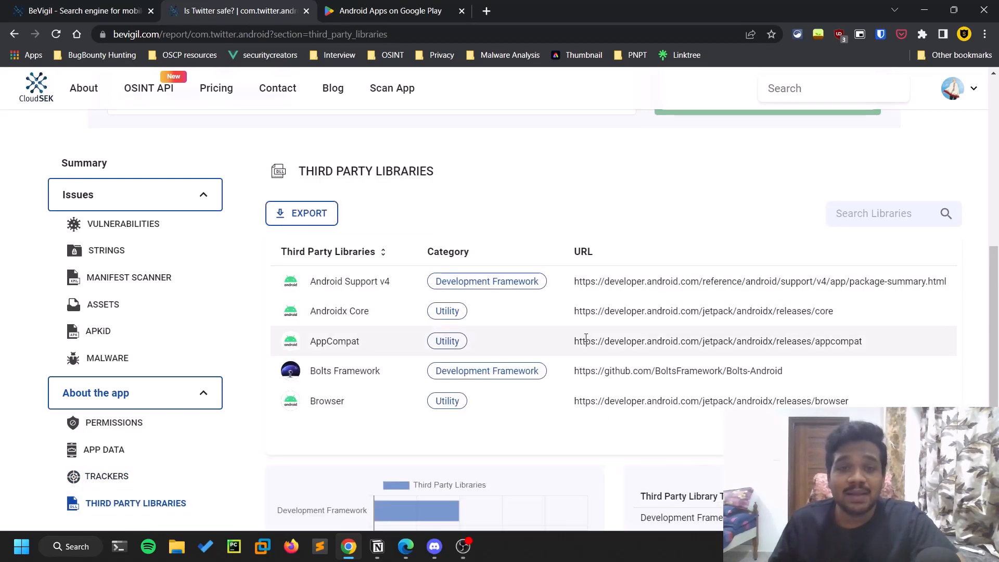
scroll(up, 3)
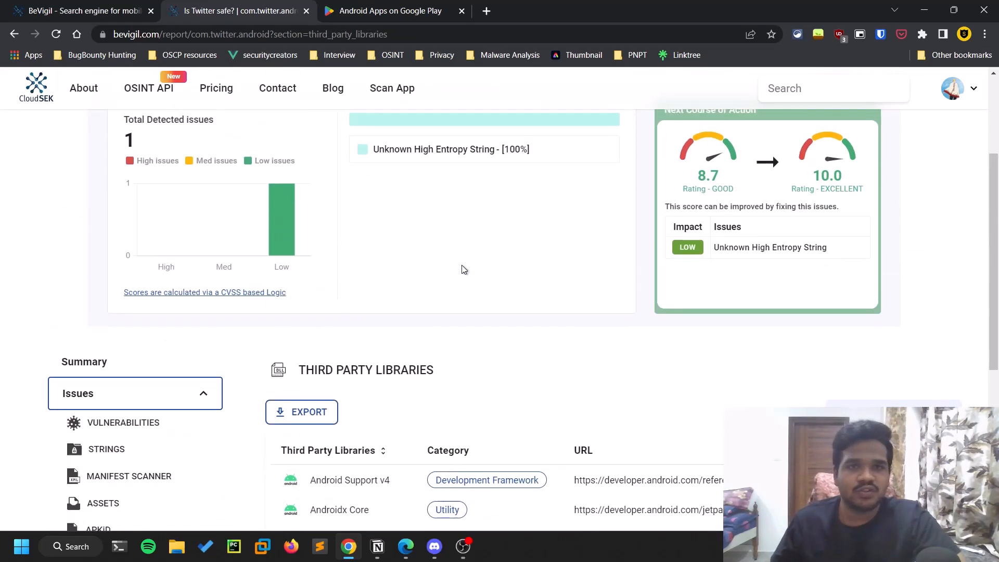
click(78, 10)
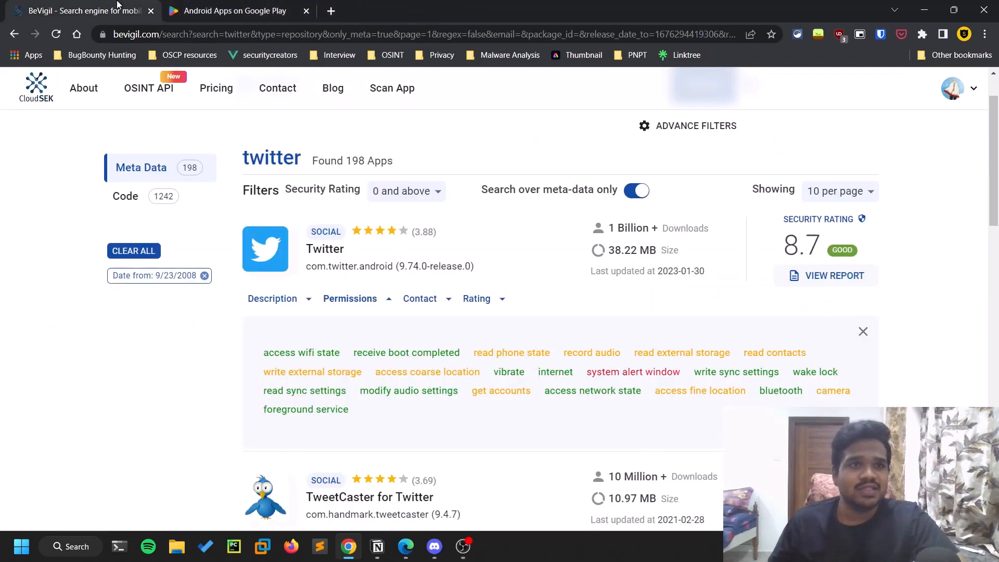
click(236, 10)
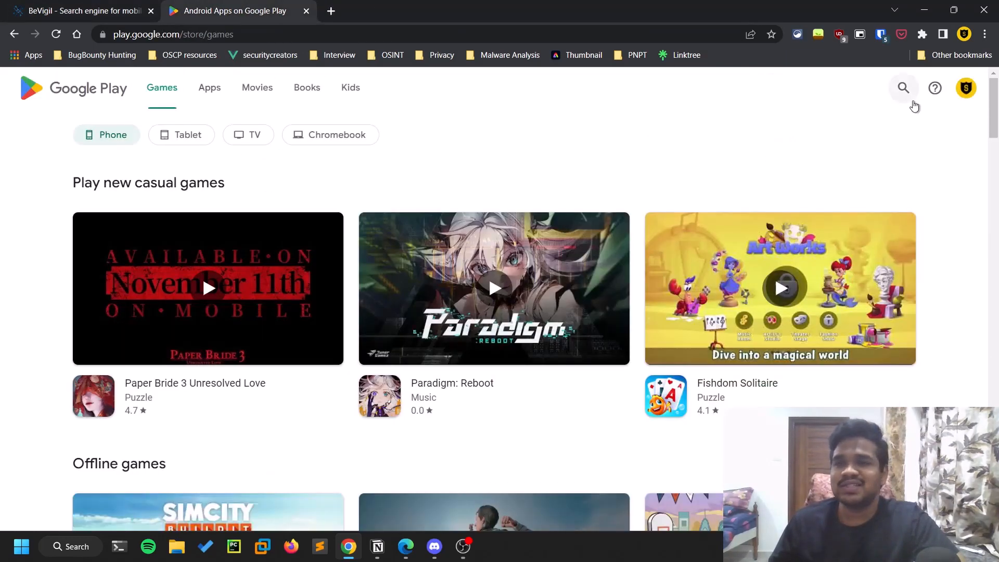
- Search Google Play for 'loan apps' and scroll through results including PayRupik and ZestMoney
click(903, 87)
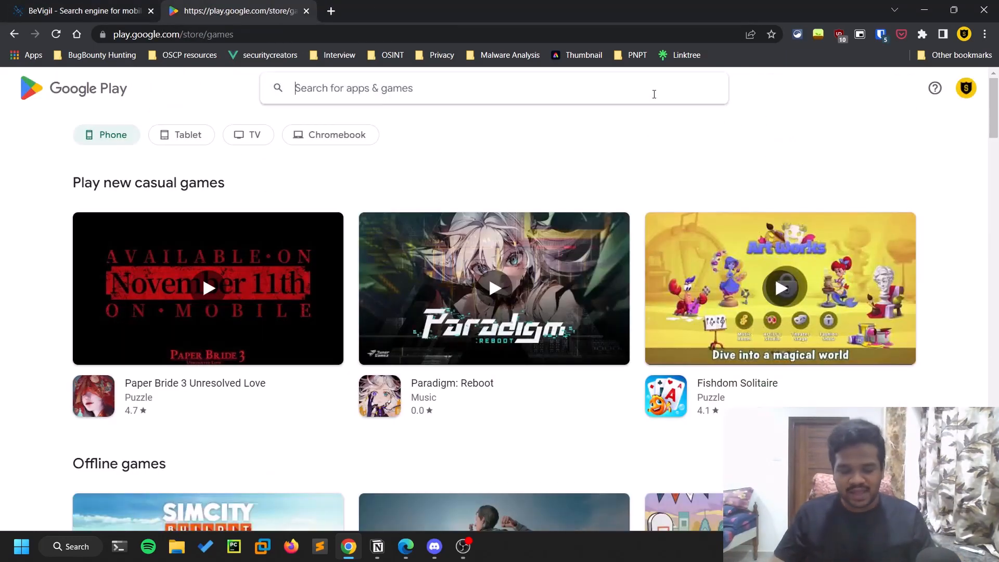
text(loan apps)
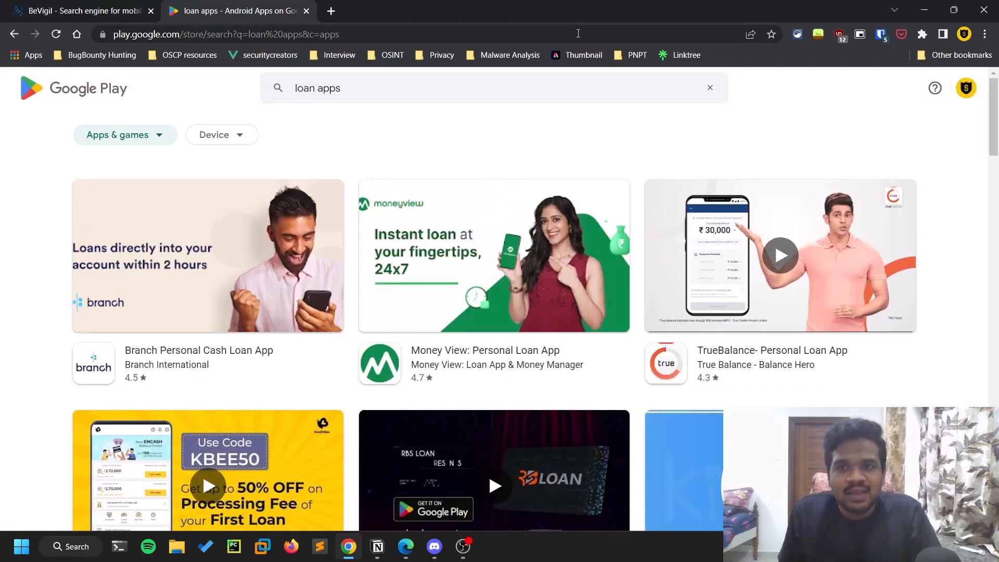
mouse_move(753, 364)
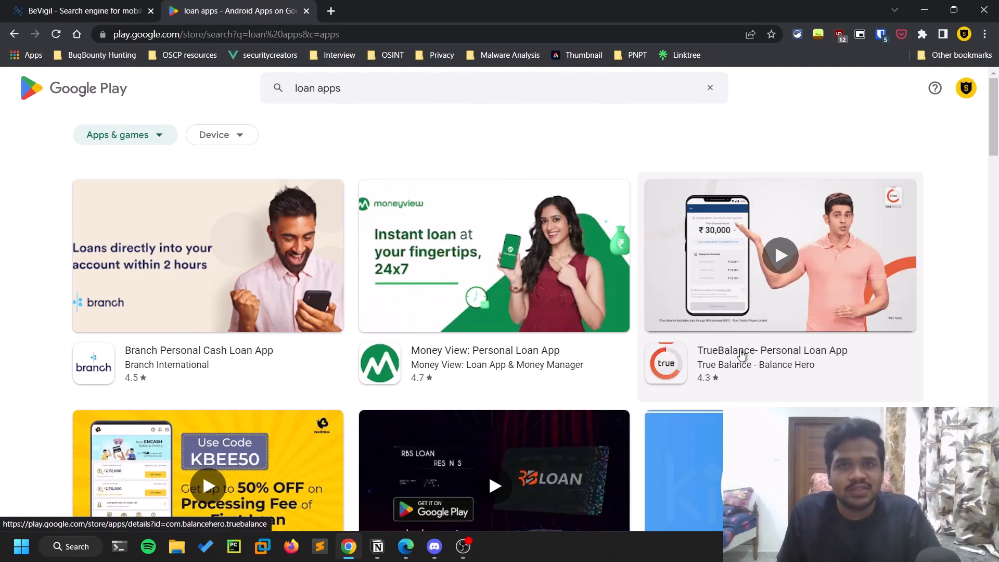
scroll(down, 3)
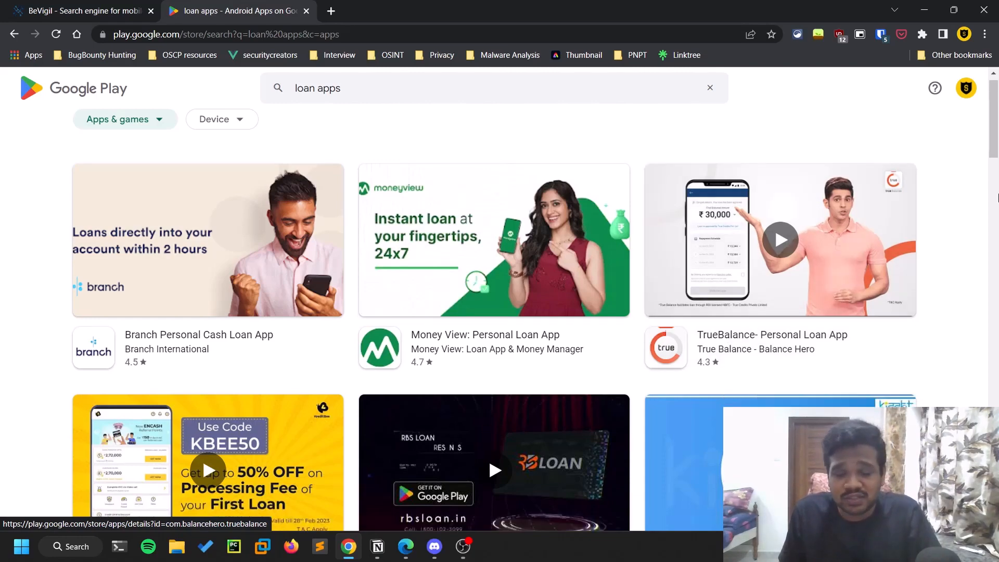
scroll(down, 3)
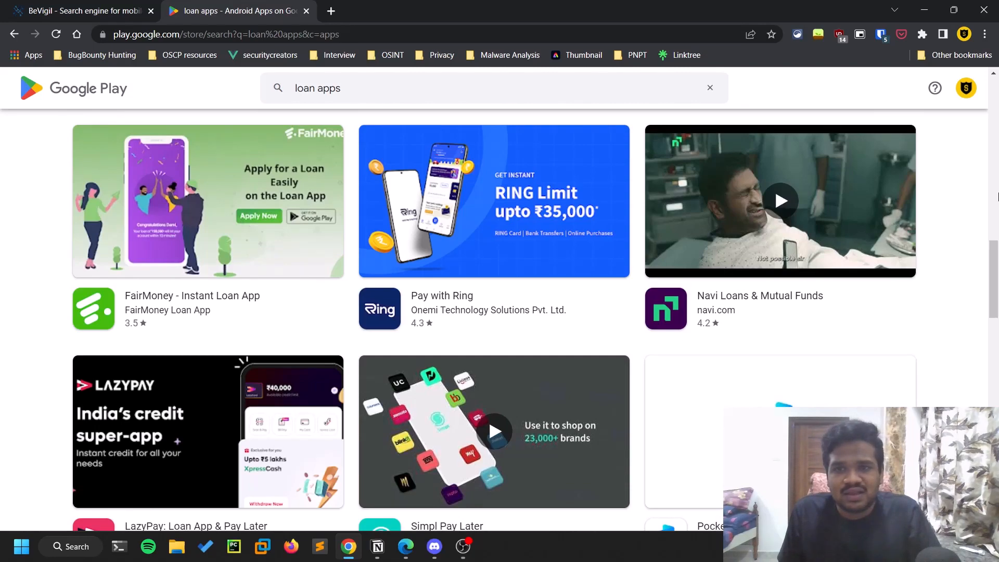
scroll(down, 3)
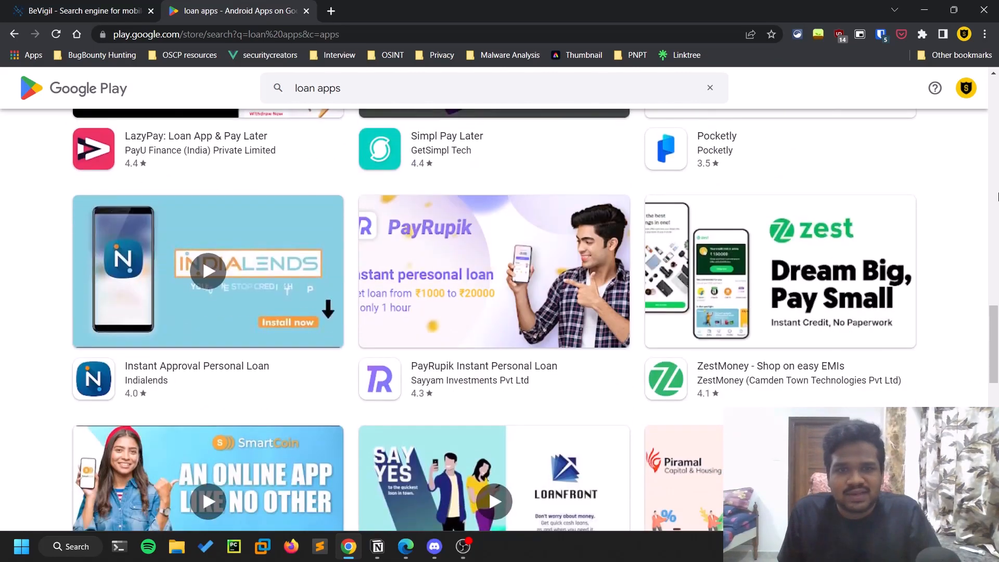
mouse_move(549, 352)
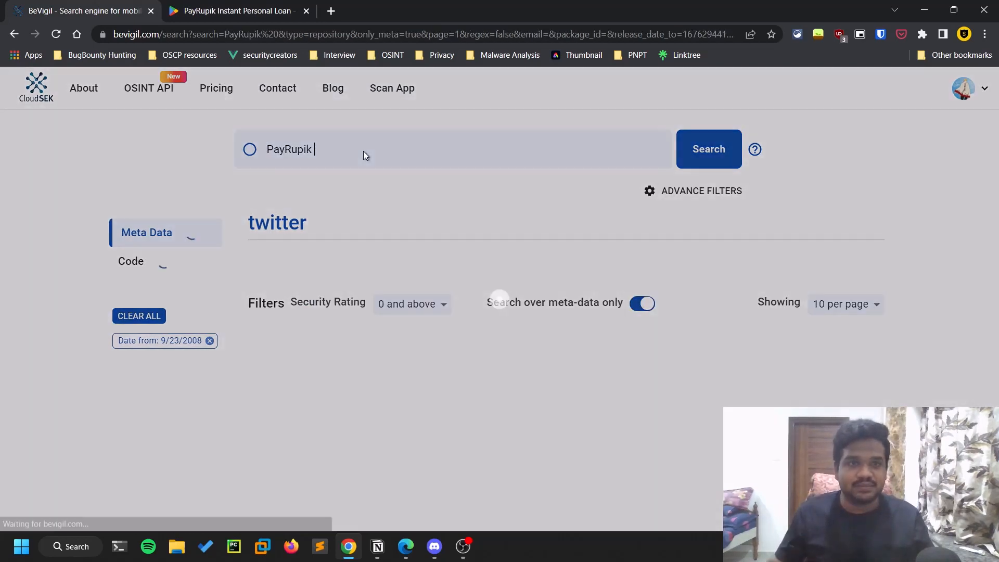
- Search BeVigil for PayRupik, rated 8.6 Good, and expand its permission list
click(708, 149)
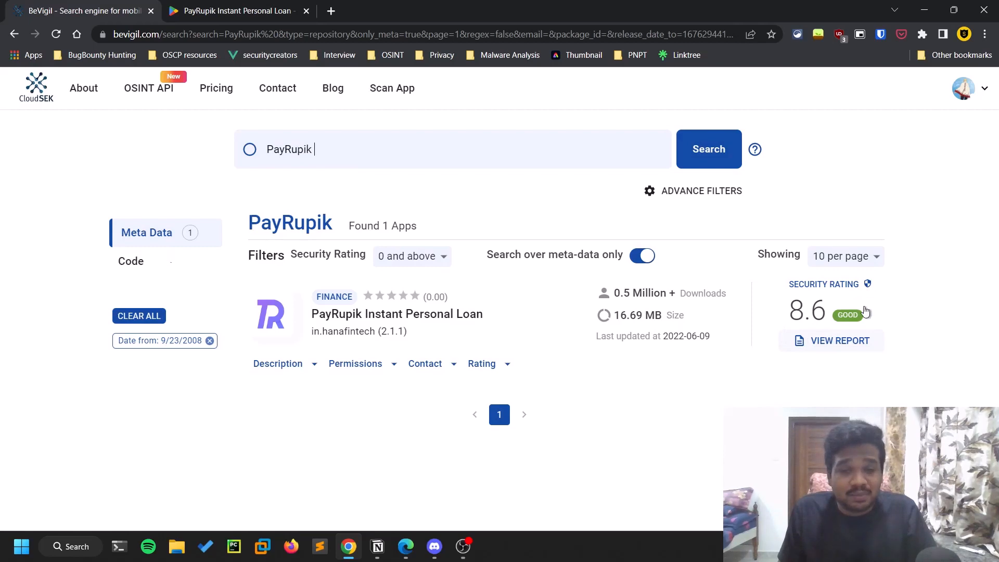
click(354, 364)
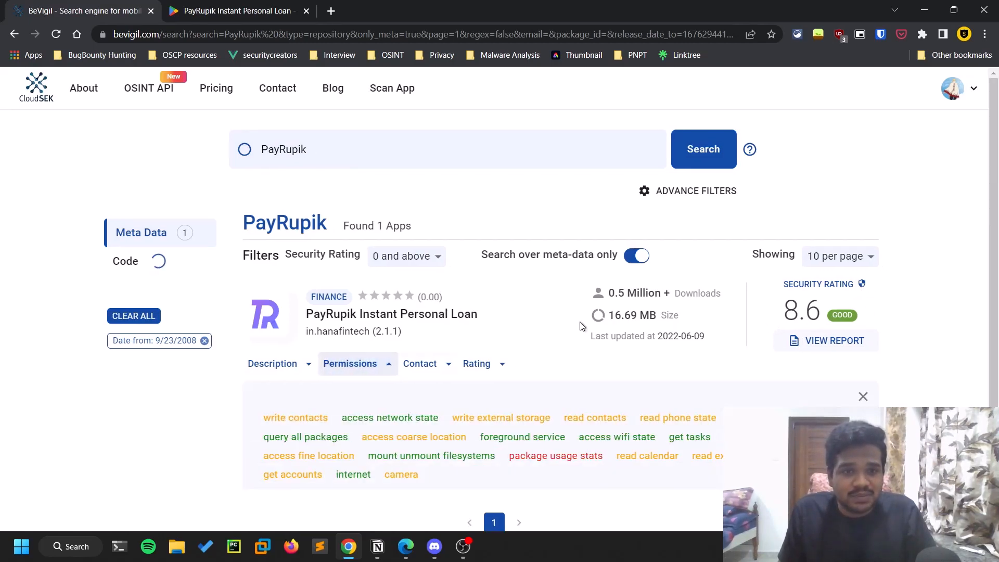
scroll(down, 3)
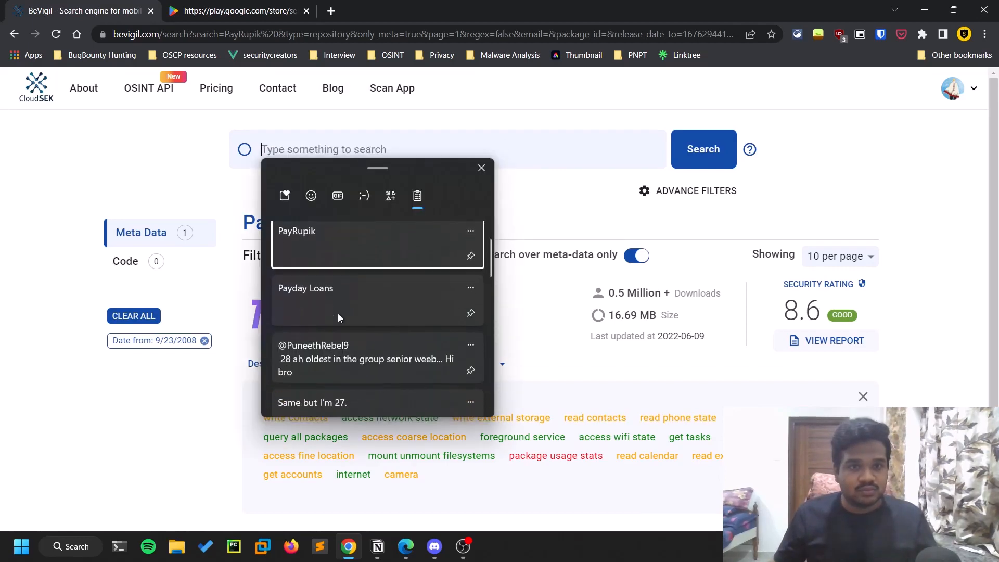
- Search Payday Loans apps and open the CASH LOANS Cash Advance report (rated 6.4)
click(703, 150)
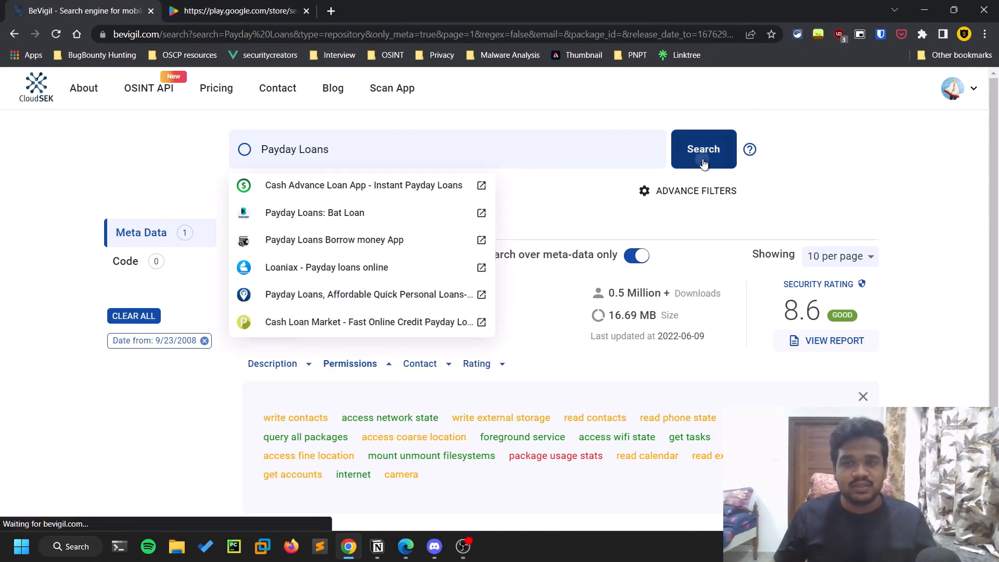
click(703, 150)
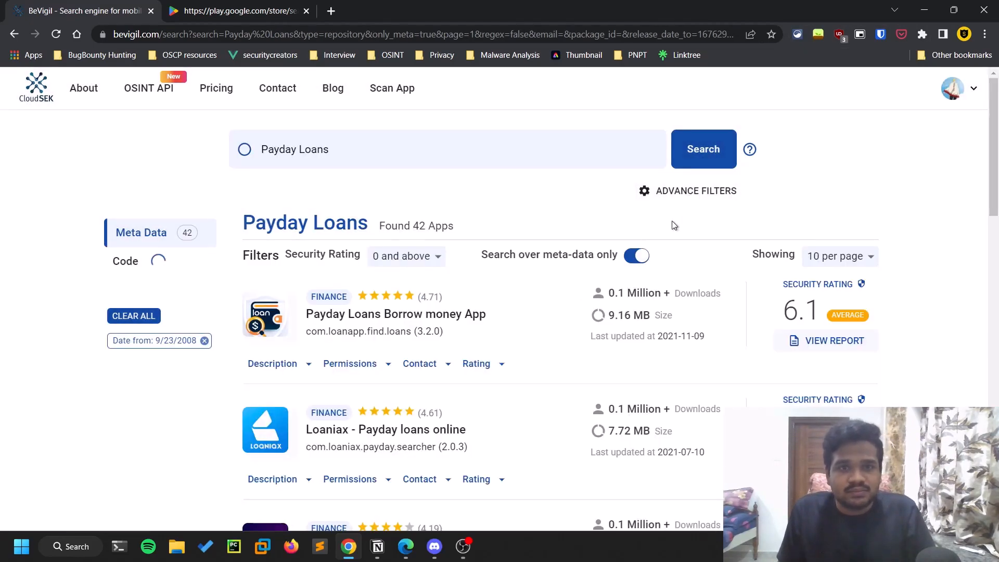
scroll(down, 3)
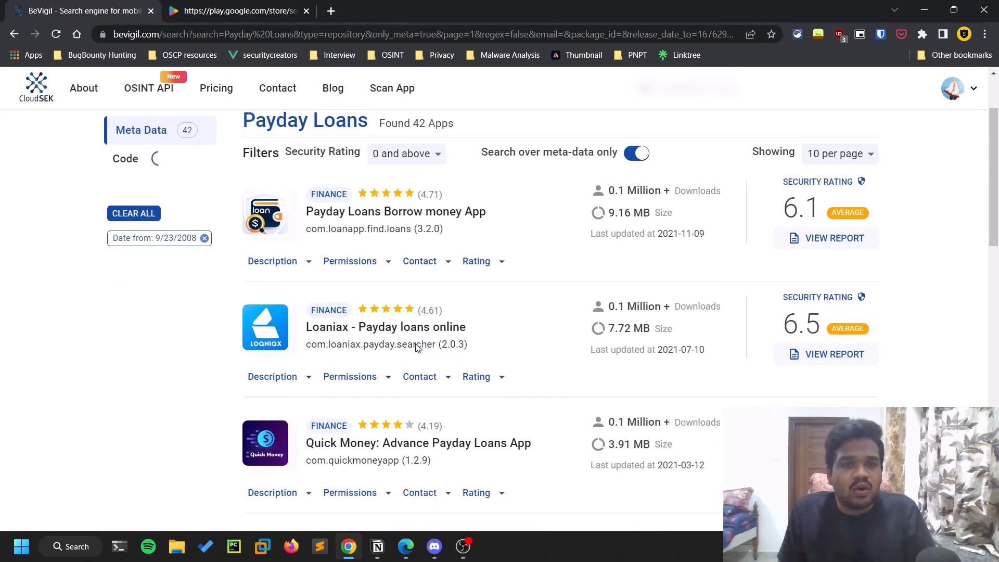
scroll(down, 3)
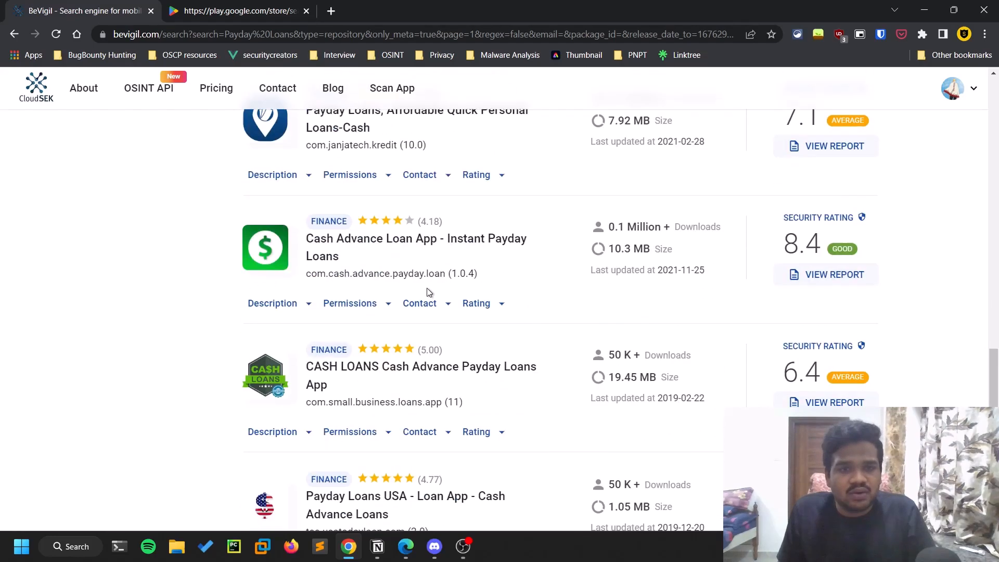
scroll(down, 3)
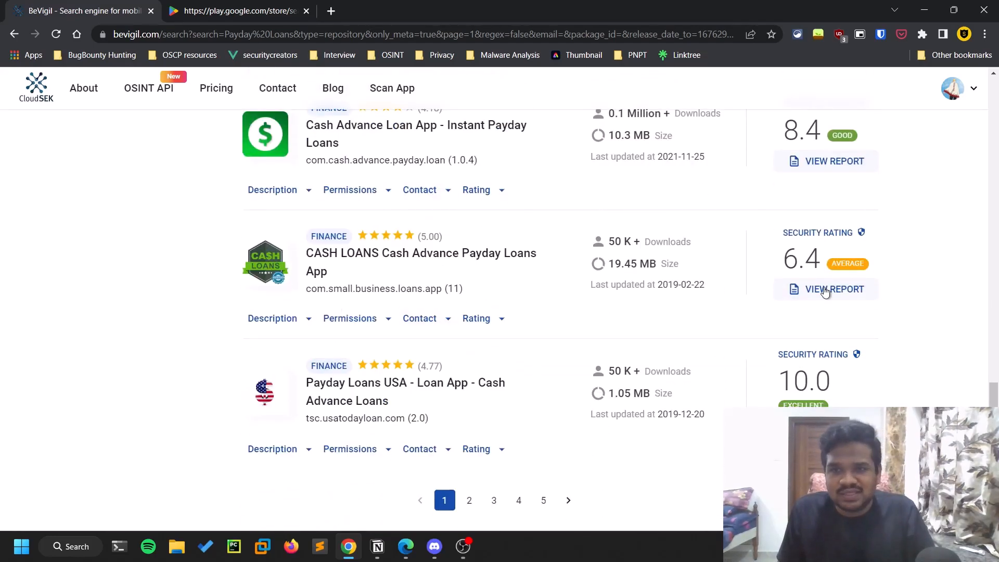
click(834, 289)
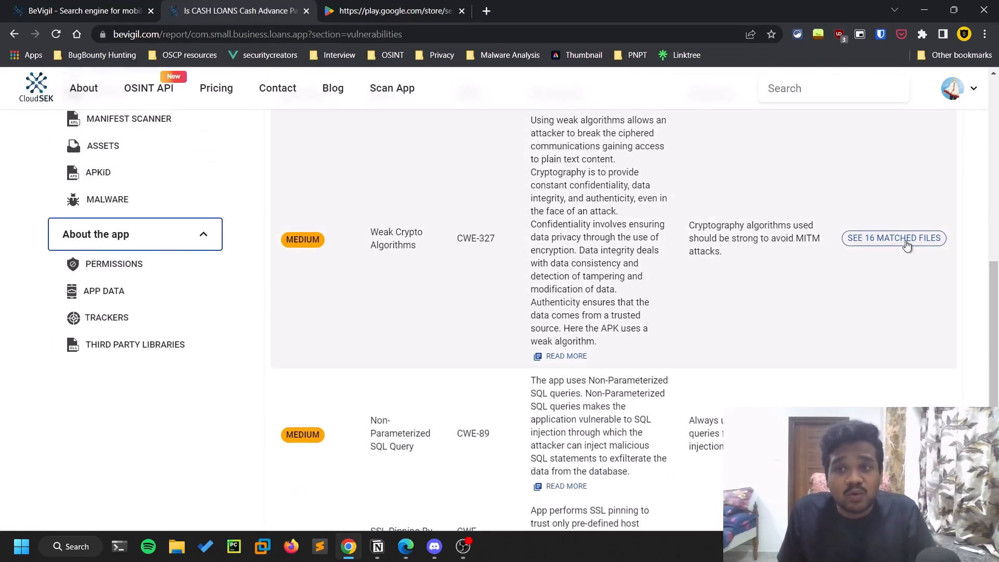
- Expand Weak Crypto Algorithms to its 16 matched files with MD5 and DESKeySpec hits
click(893, 237)
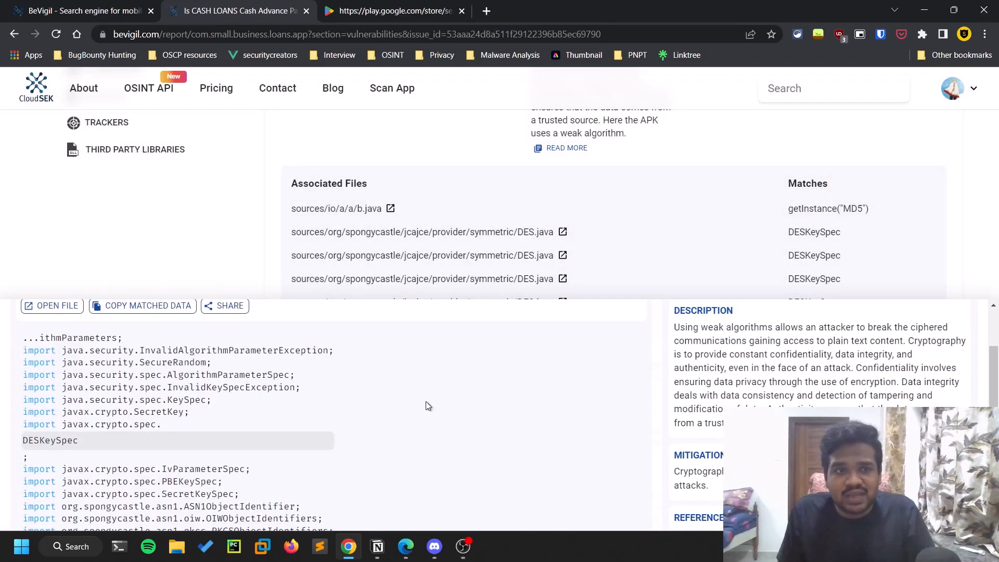
scroll(down, 3)
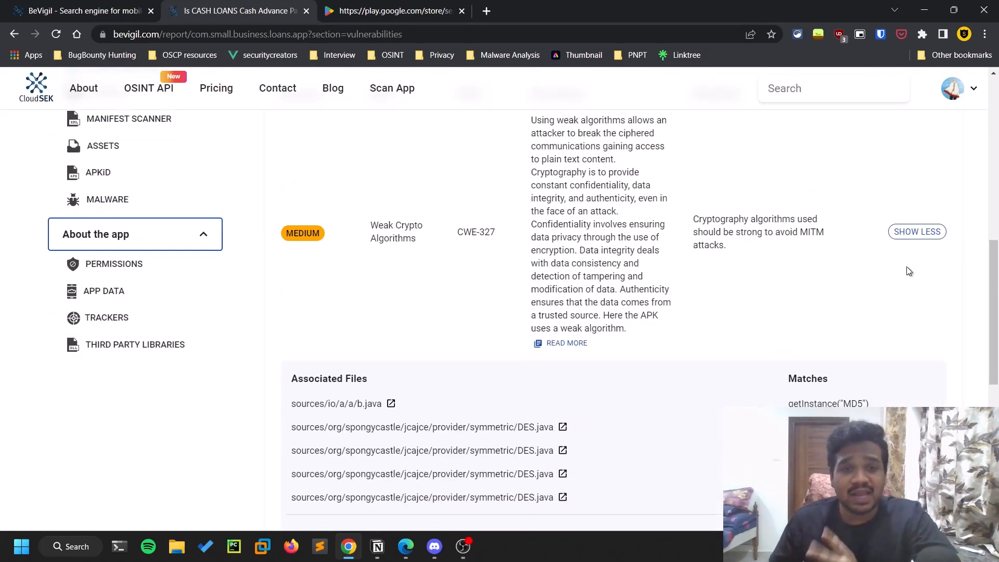
scroll(down, 3)
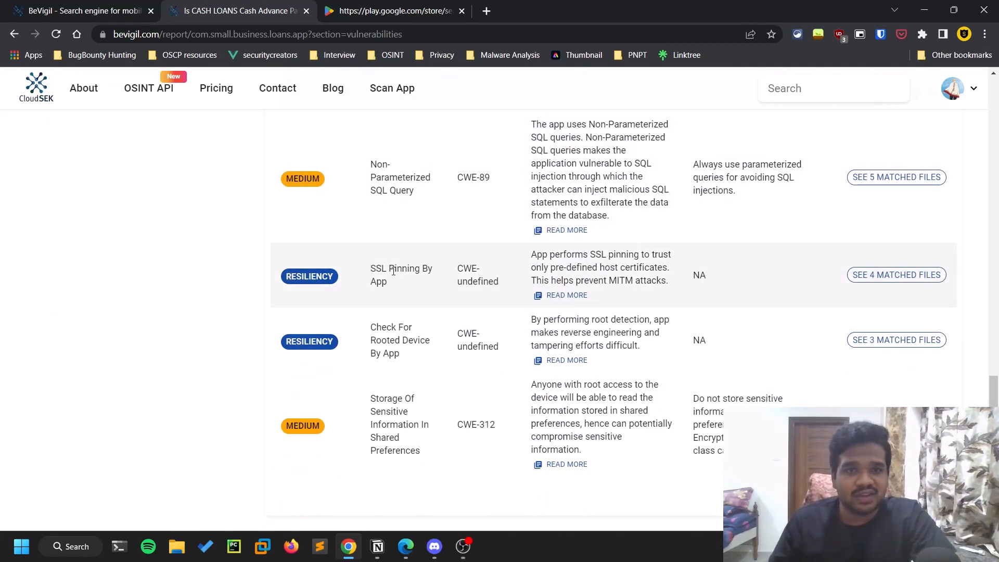
mouse_move(280, 383)
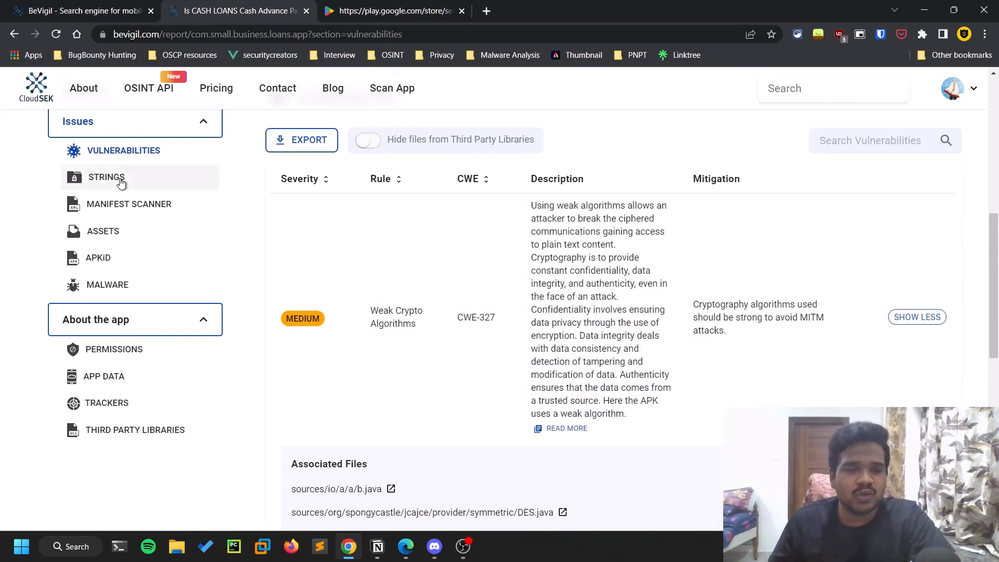
- Review hard-coded Strings findings, expanding Possible Secret Detected to its files
click(106, 176)
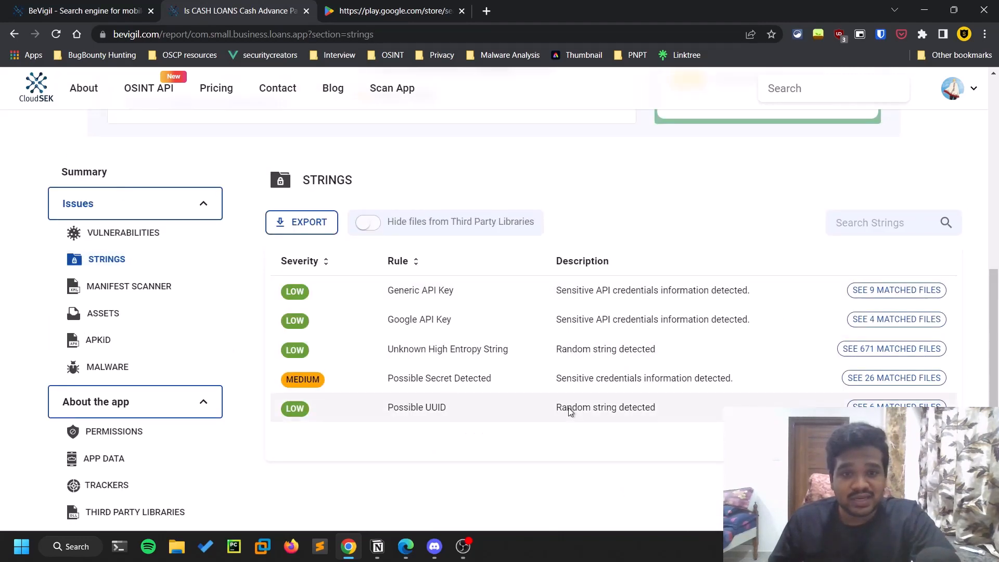
click(895, 378)
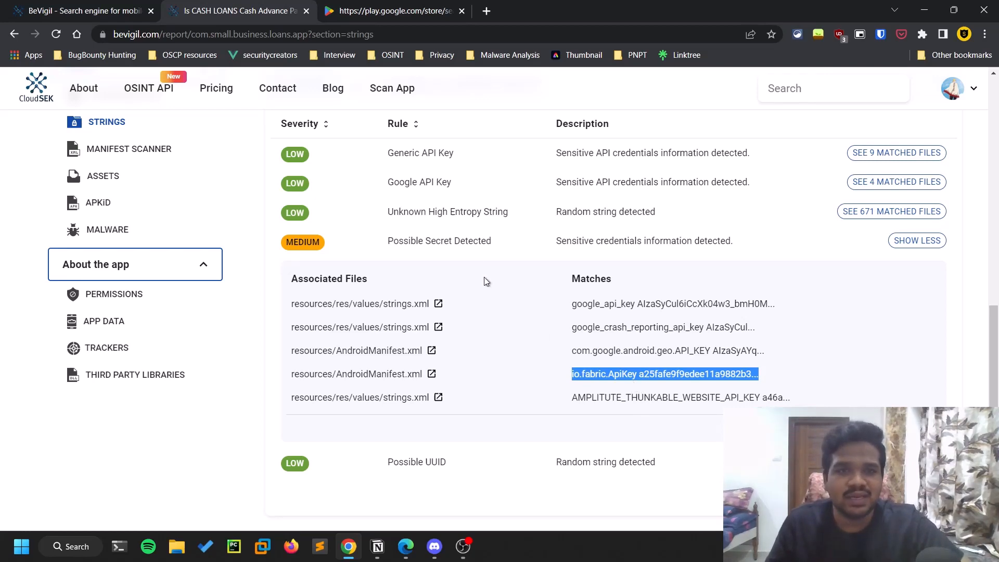
mouse_move(119, 176)
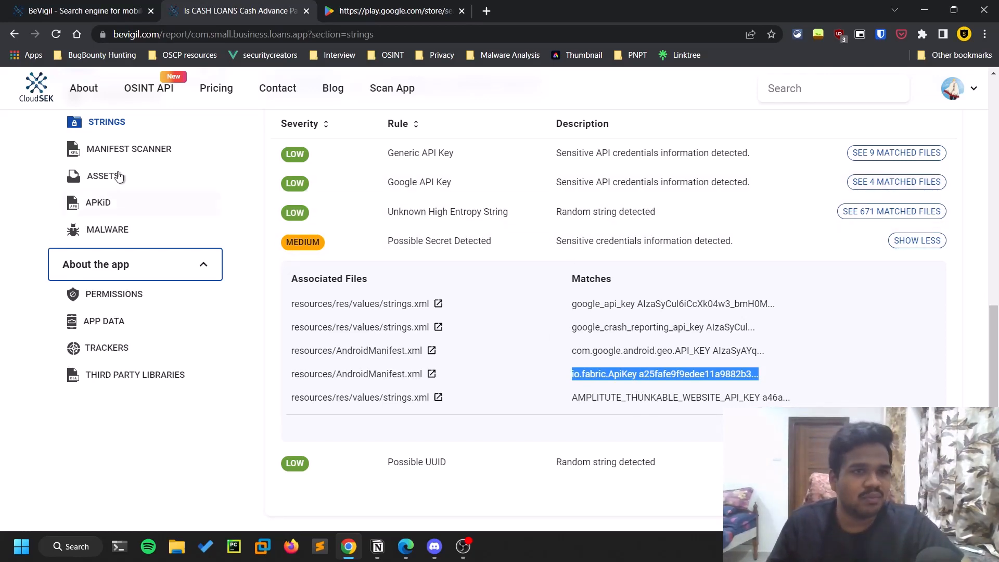
- Review Manifest Scanner, Assets and APKiD results showing anti-VM and anti-debug traits
click(129, 149)
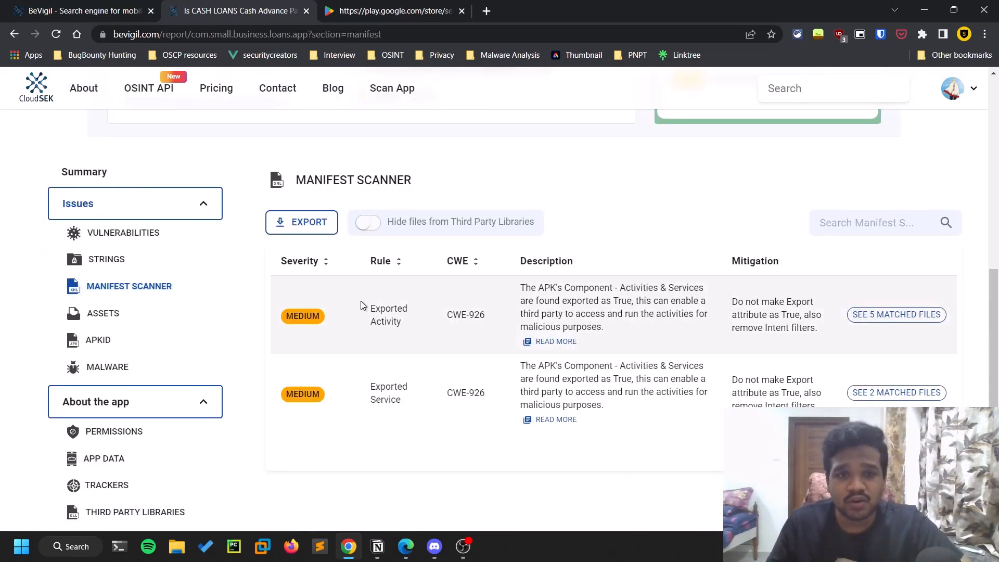
mouse_move(164, 321)
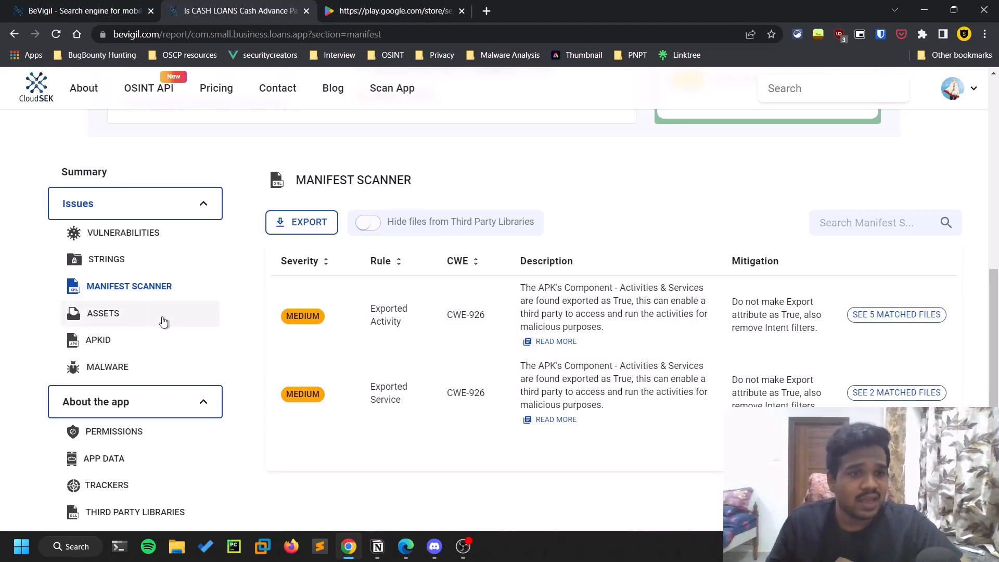
click(103, 314)
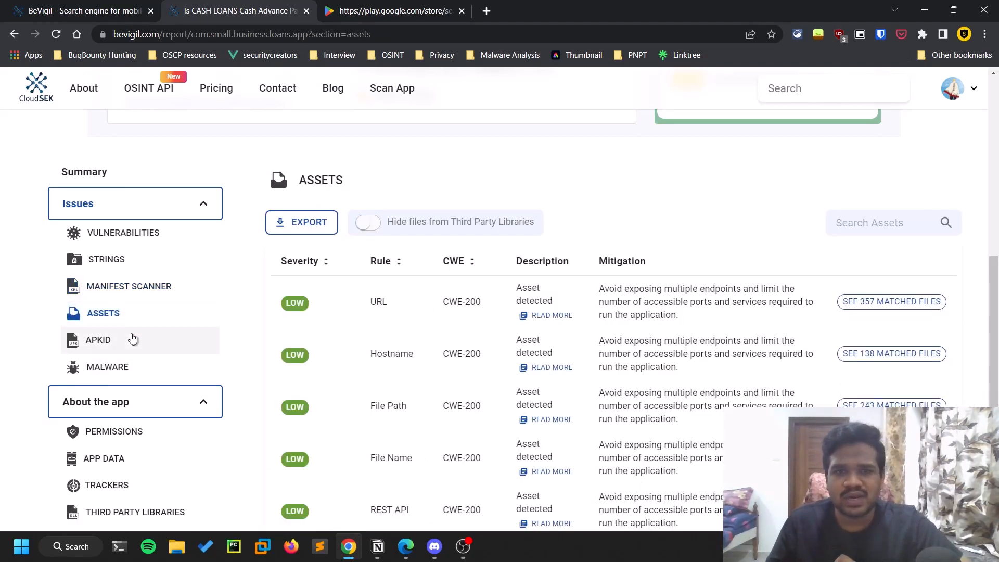
click(98, 339)
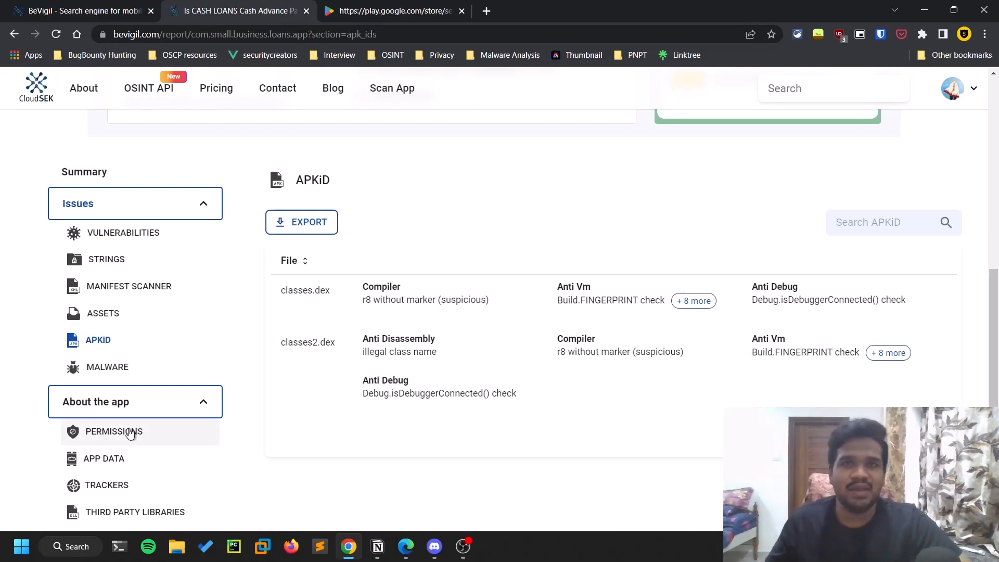
- Review Permissions, read the dangerous WRITE_SETTINGS details, then move to App Data
click(115, 431)
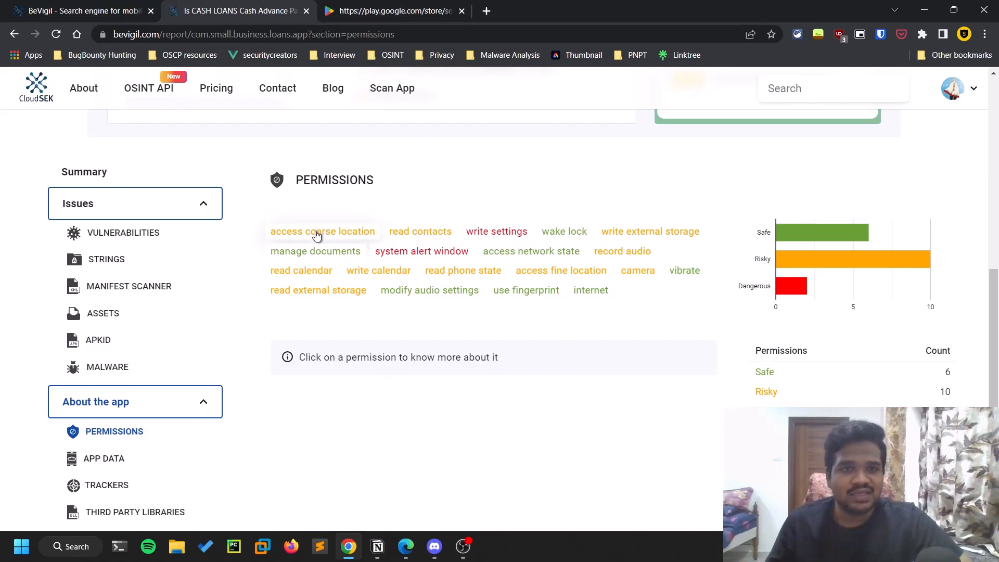
click(496, 231)
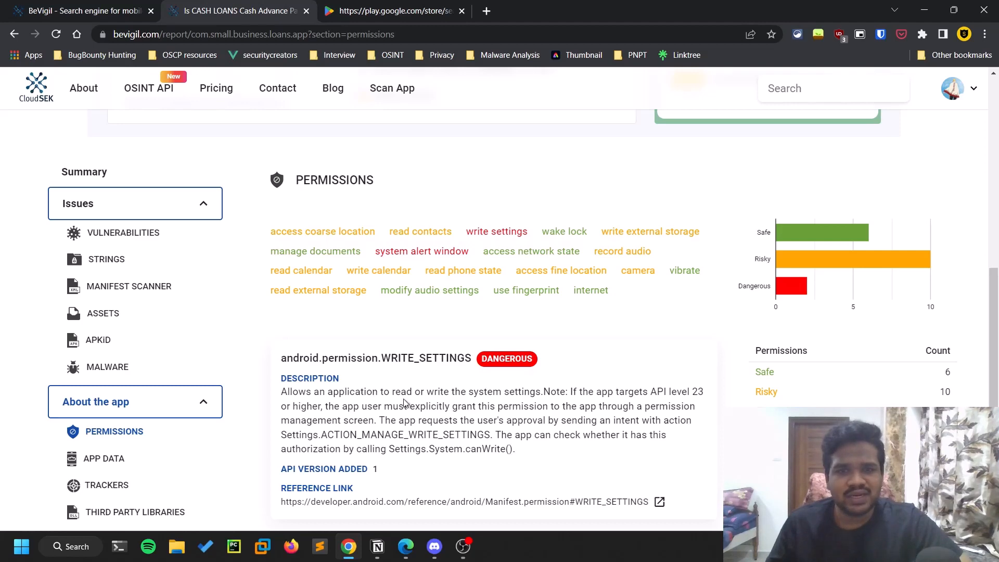
mouse_move(513, 416)
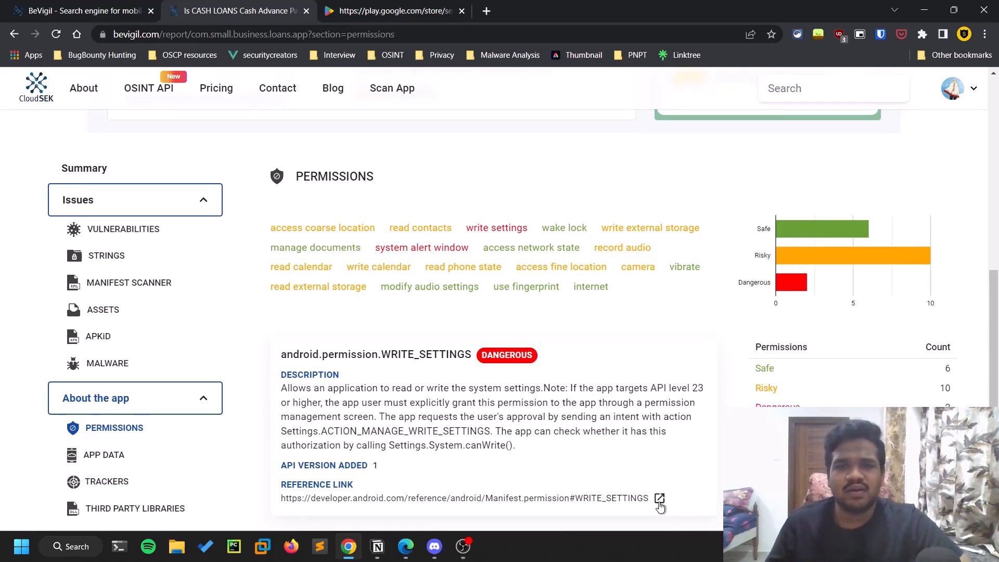
mouse_move(841, 268)
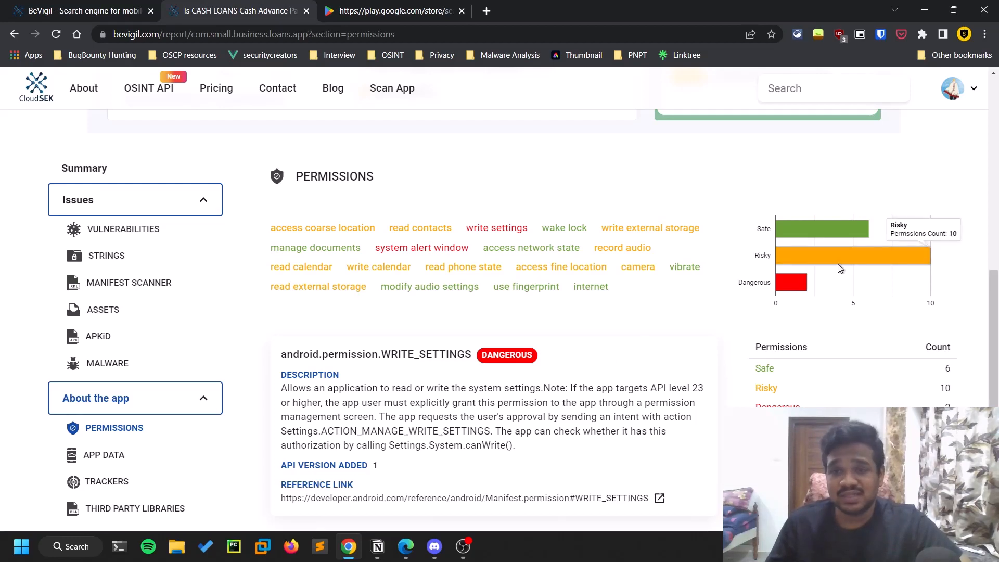
click(104, 455)
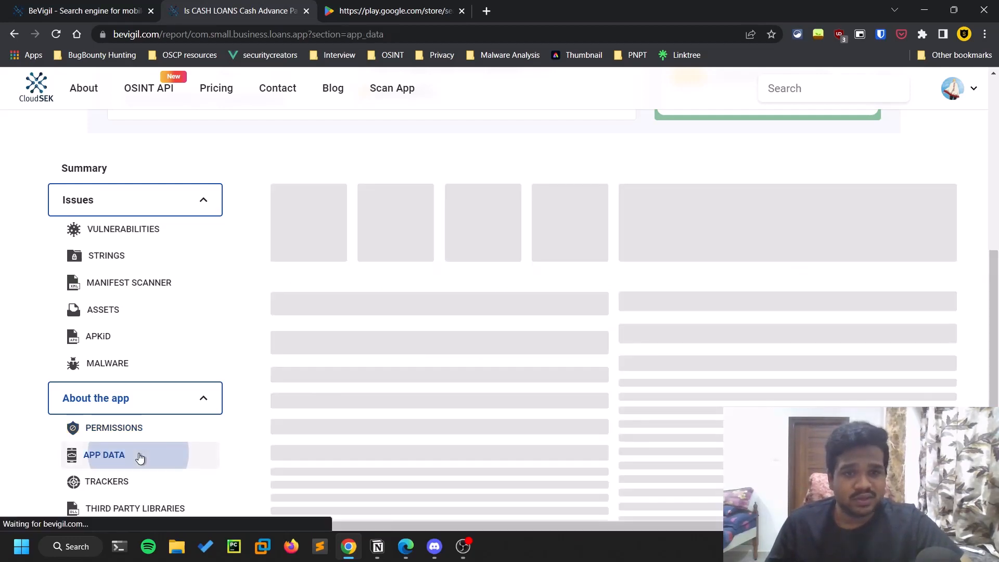
- Review Trackers and Third Party Libraries, then go to the Scan App request page
click(106, 480)
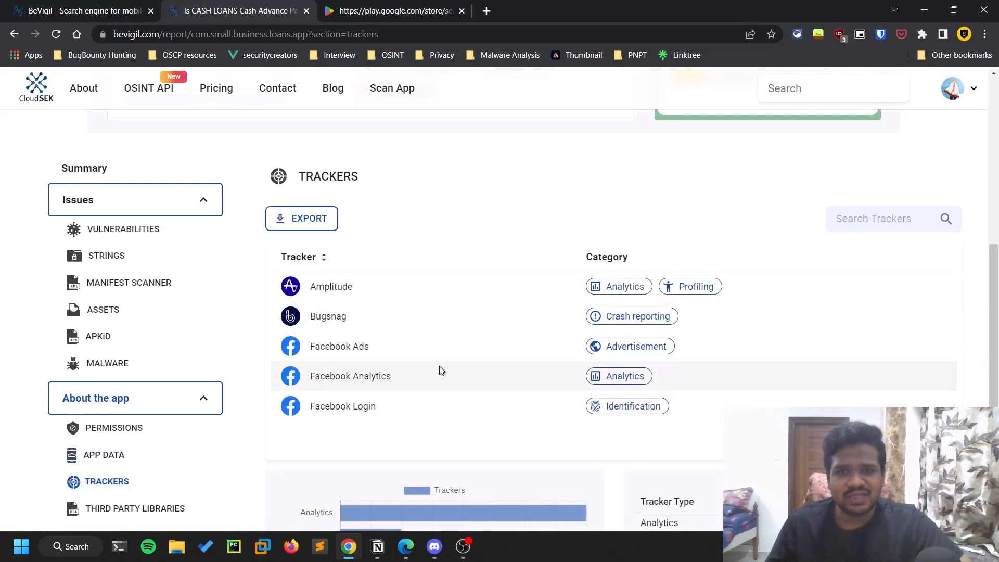
scroll(down, 3)
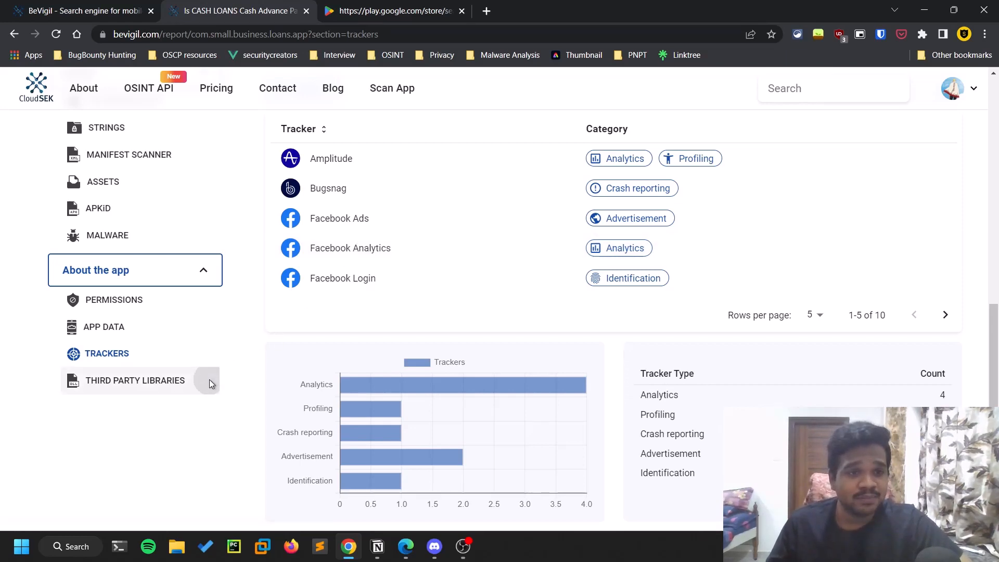
click(136, 381)
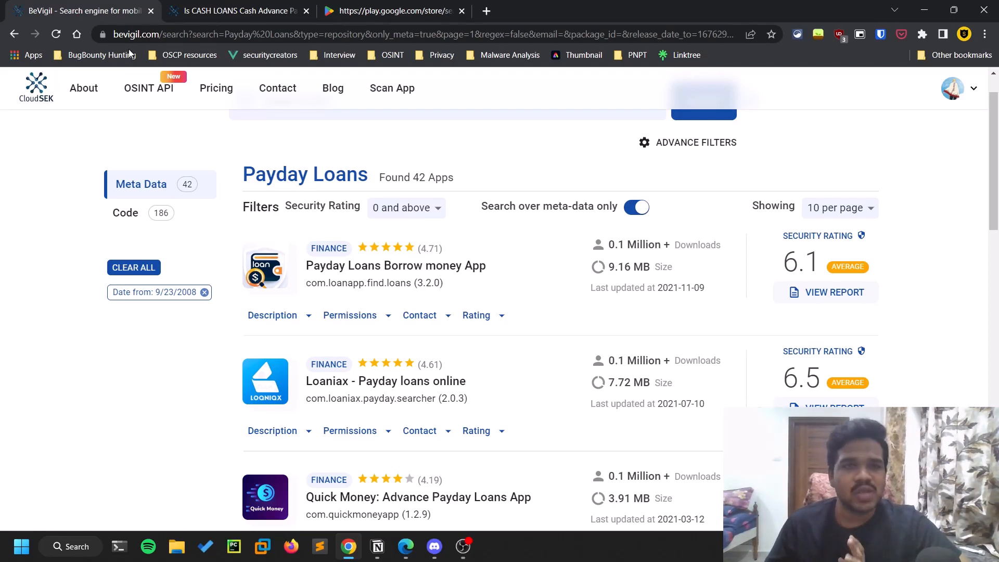
mouse_move(139, 94)
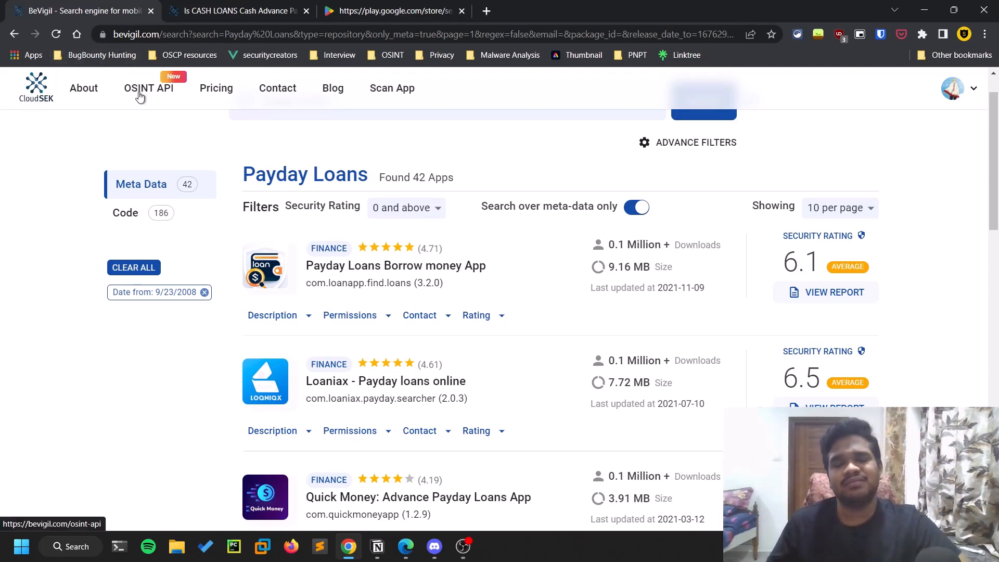
click(392, 88)
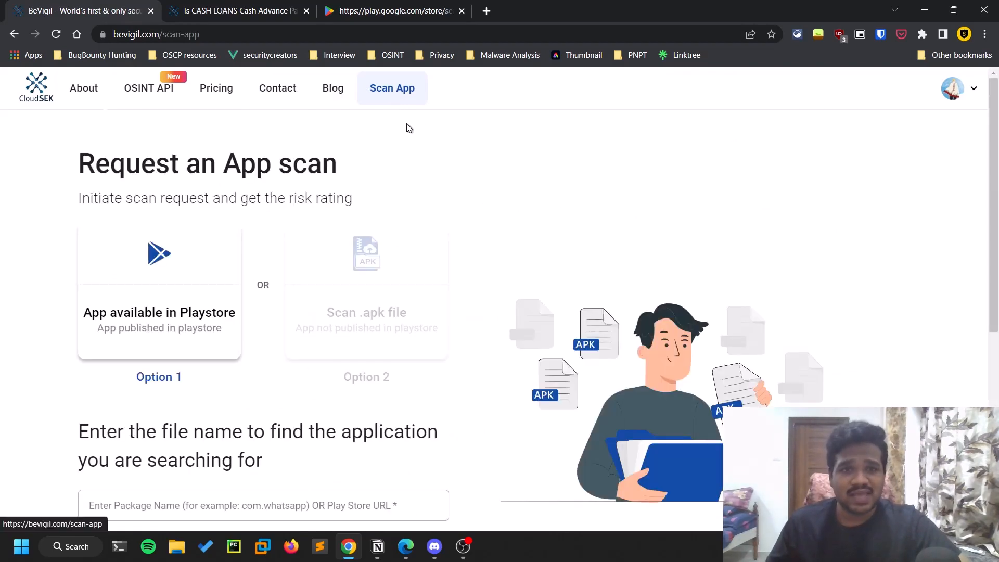
mouse_move(395, 273)
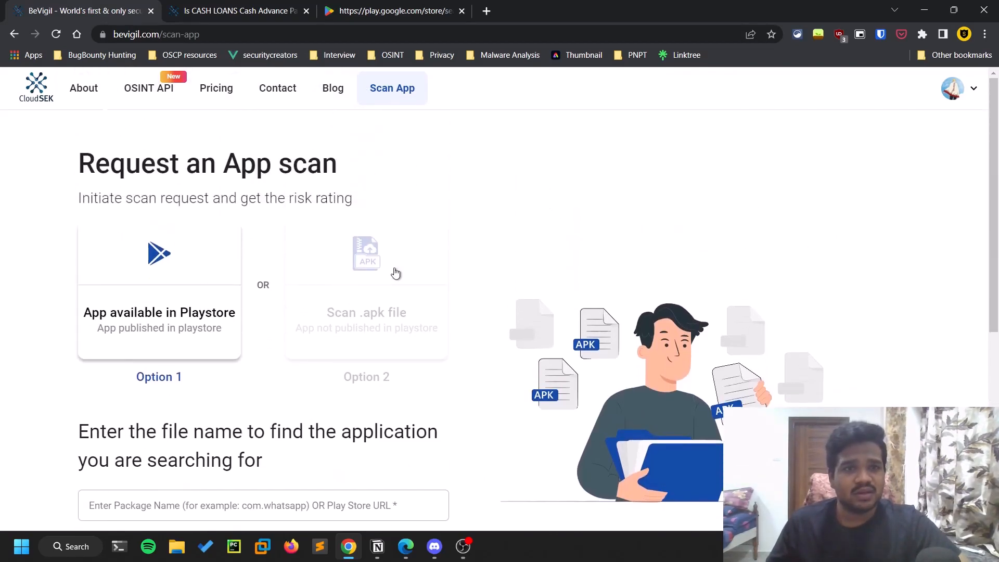
- Choose Option 2, scanning an .apk file not published in the Play Store
click(366, 303)
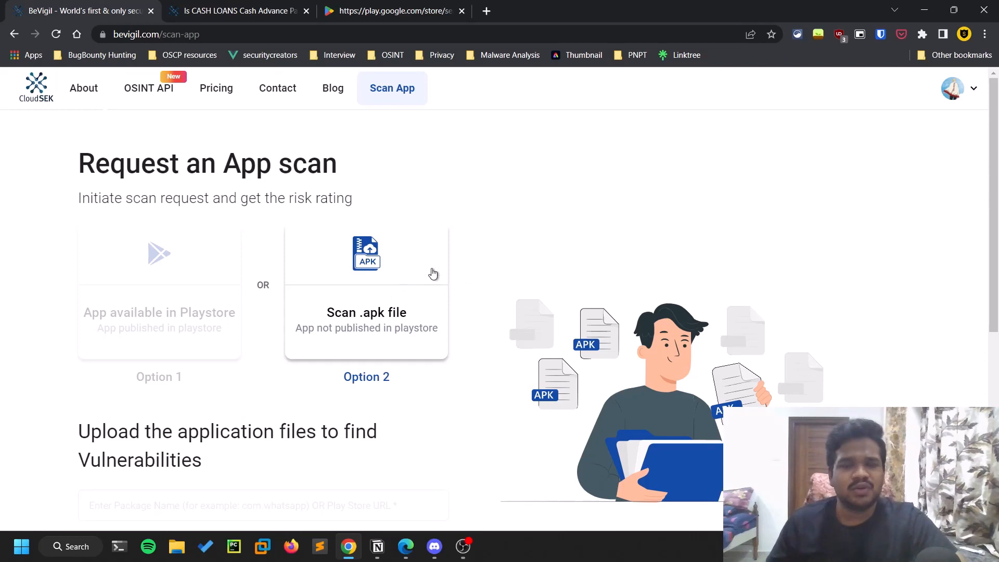
scroll(down, 3)
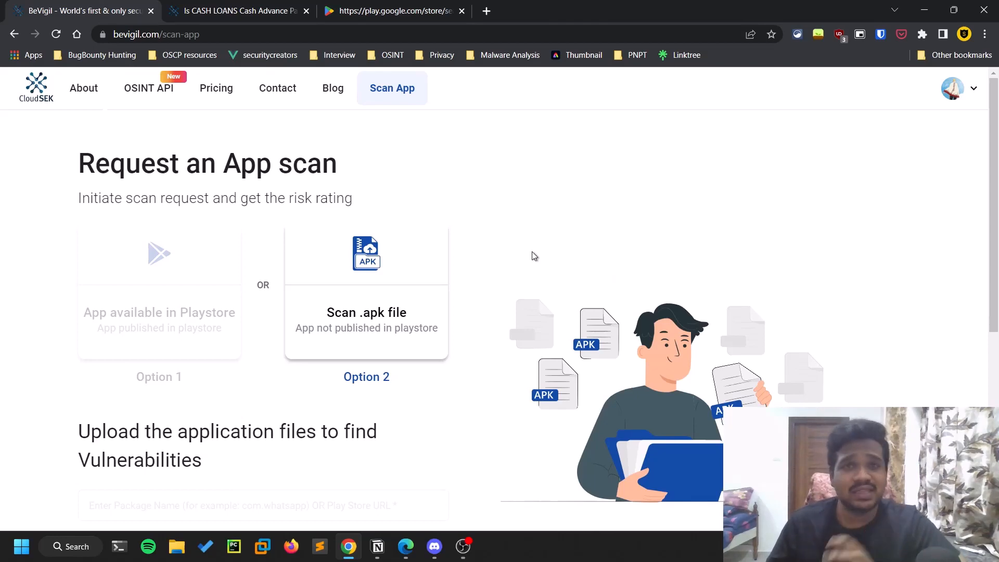
mouse_move(527, 229)
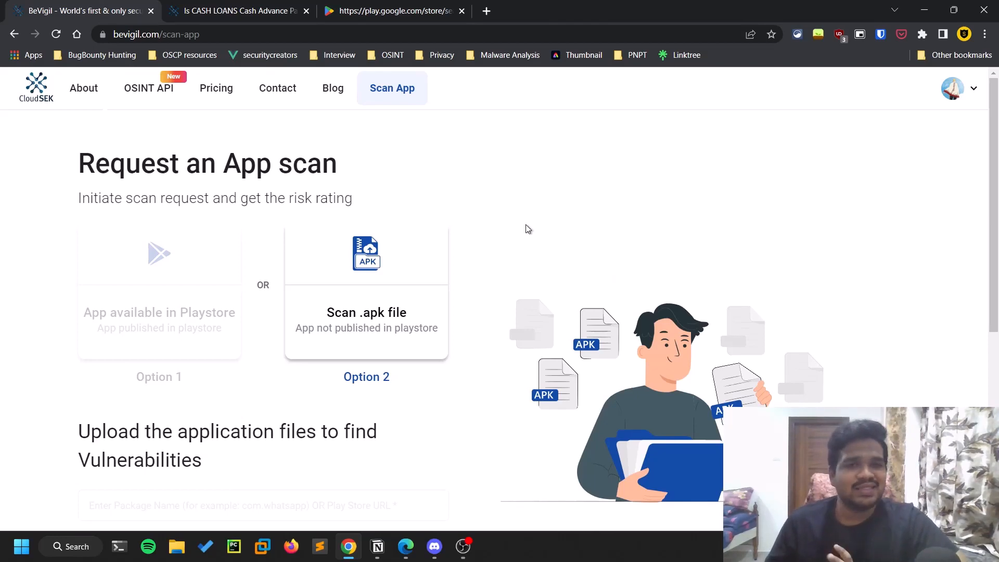